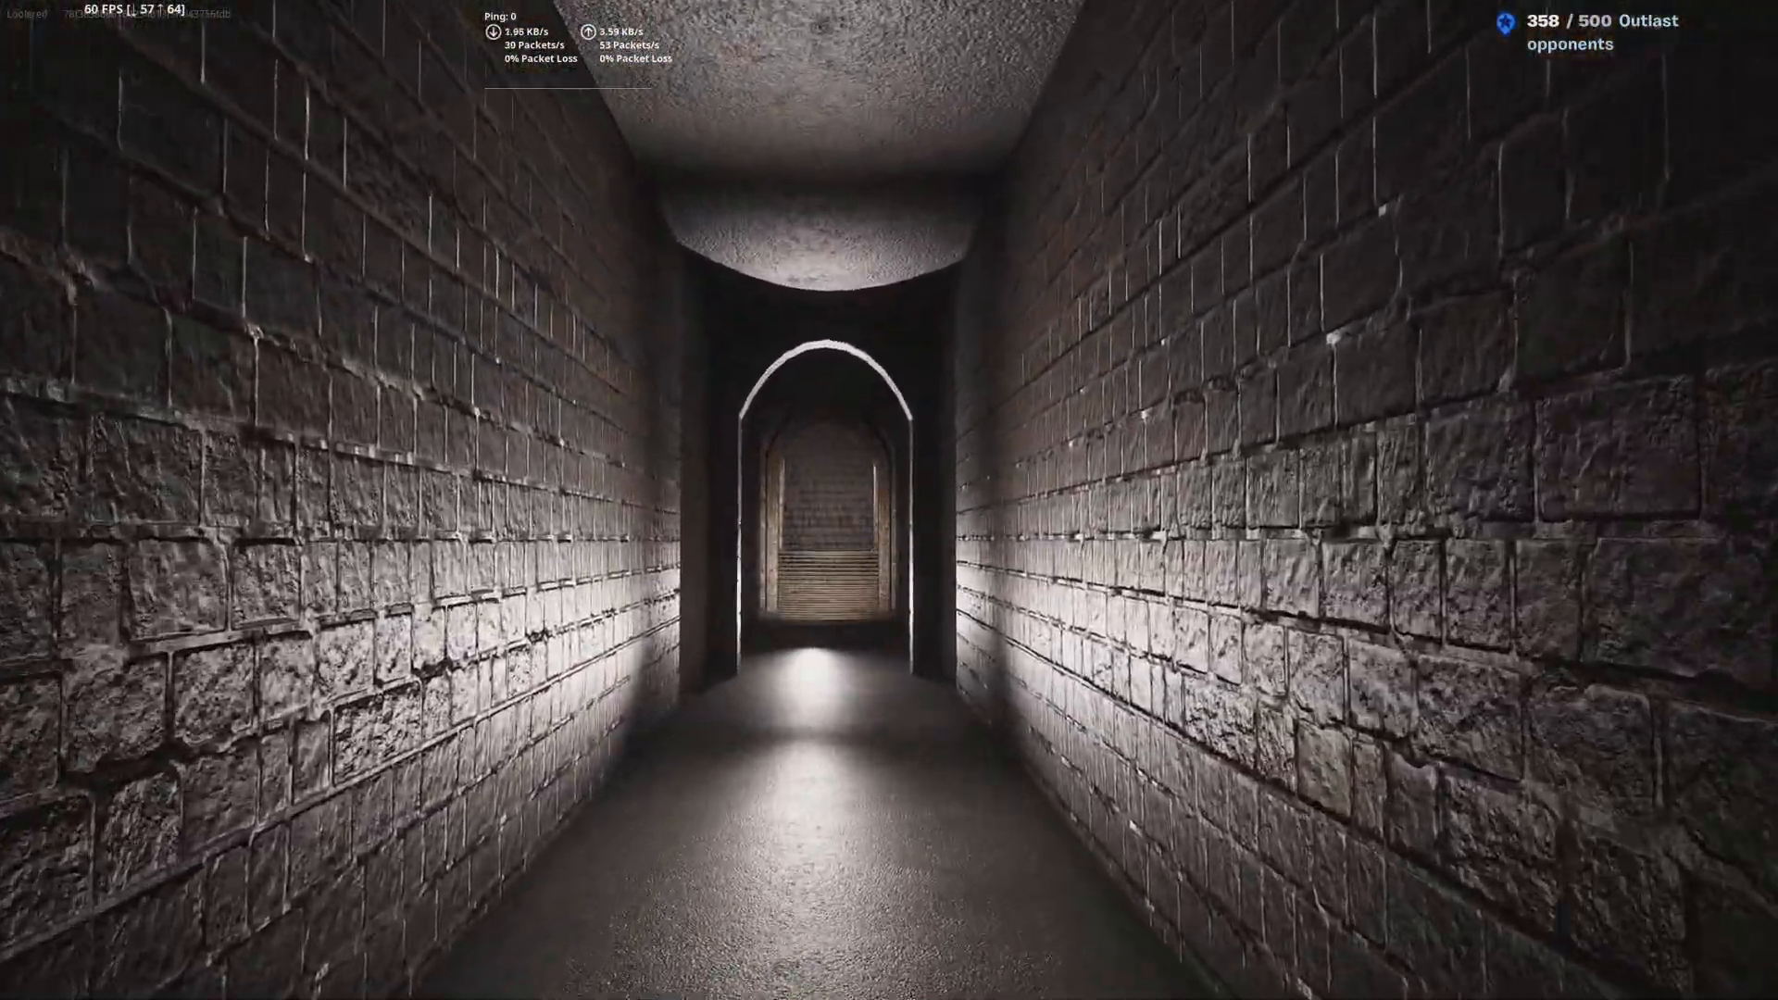
Step: Walk through the corridor archway and up the stone staircase
key("w")
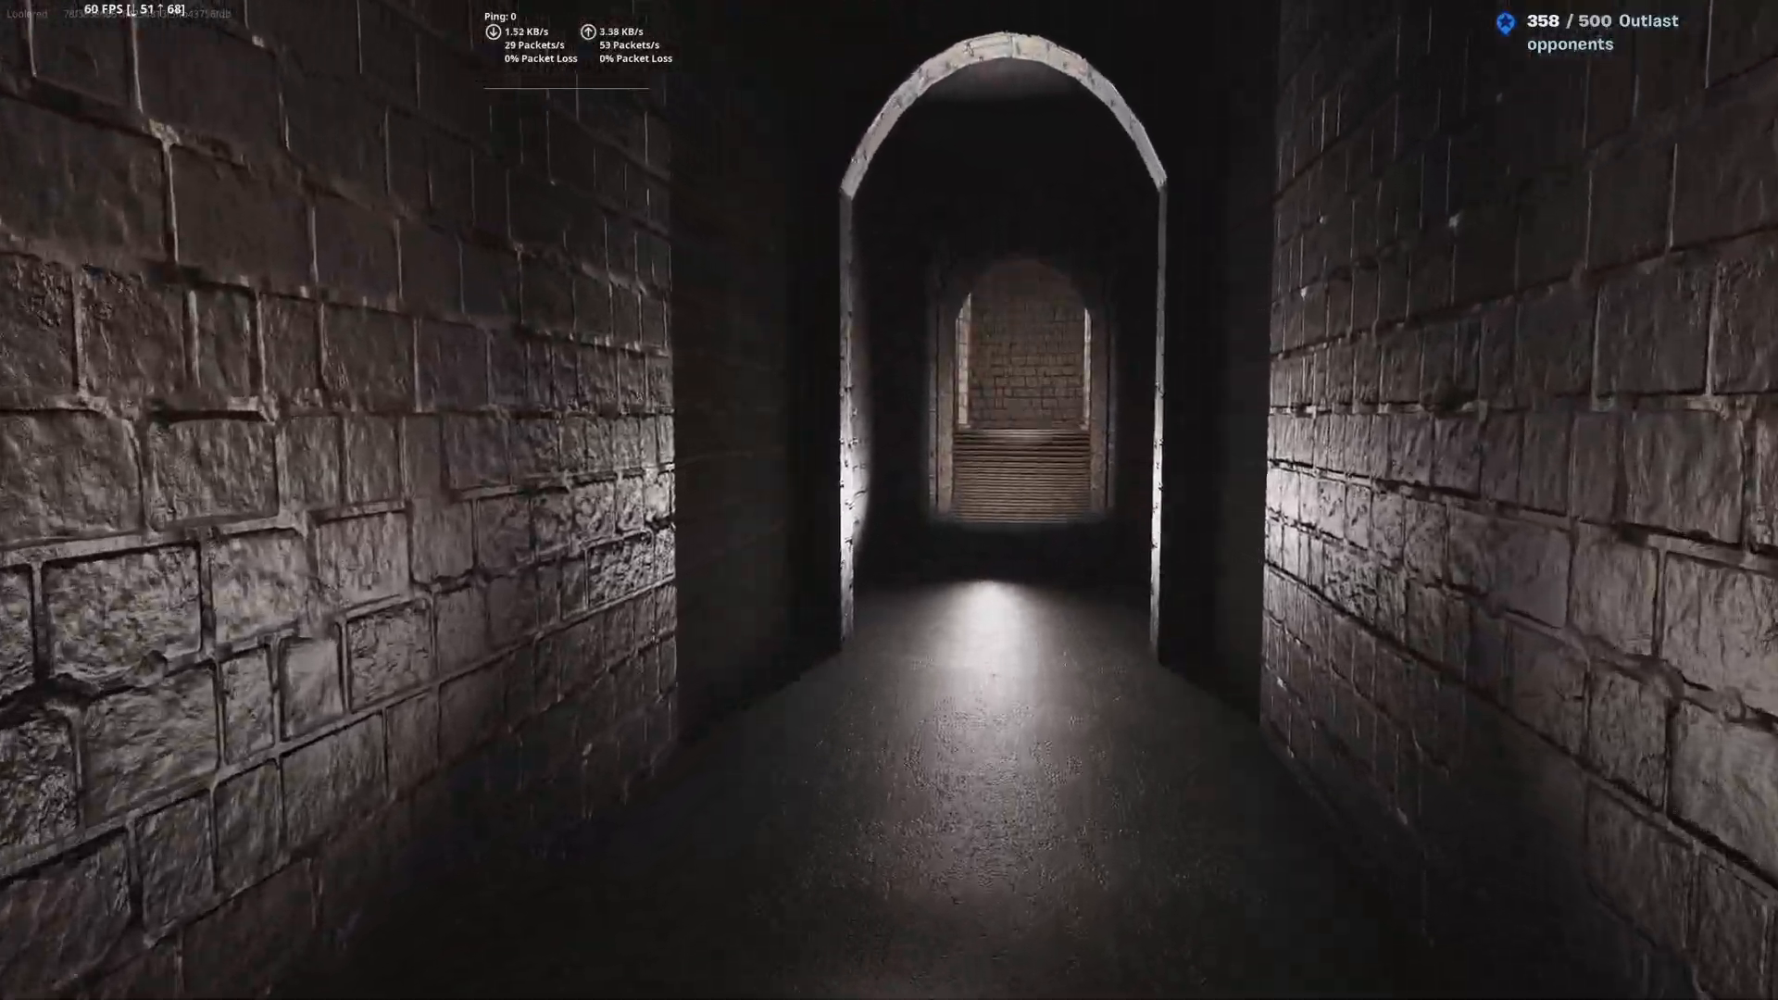
key("w")
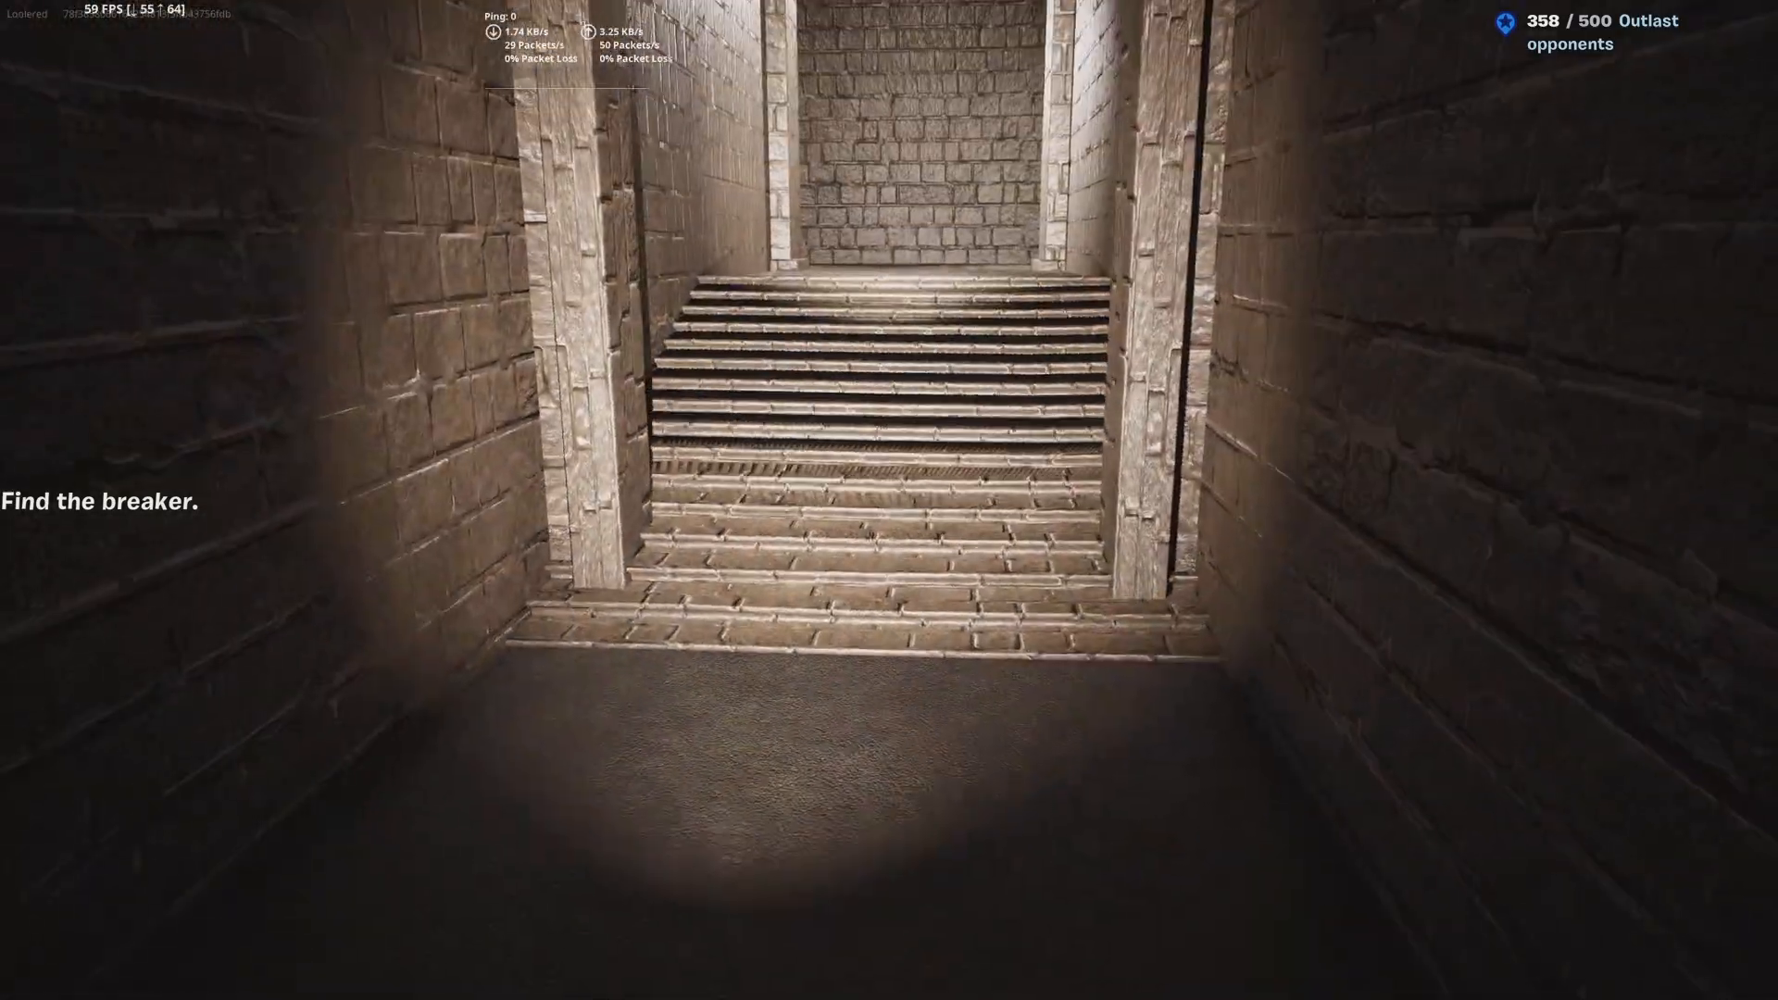
key("w")
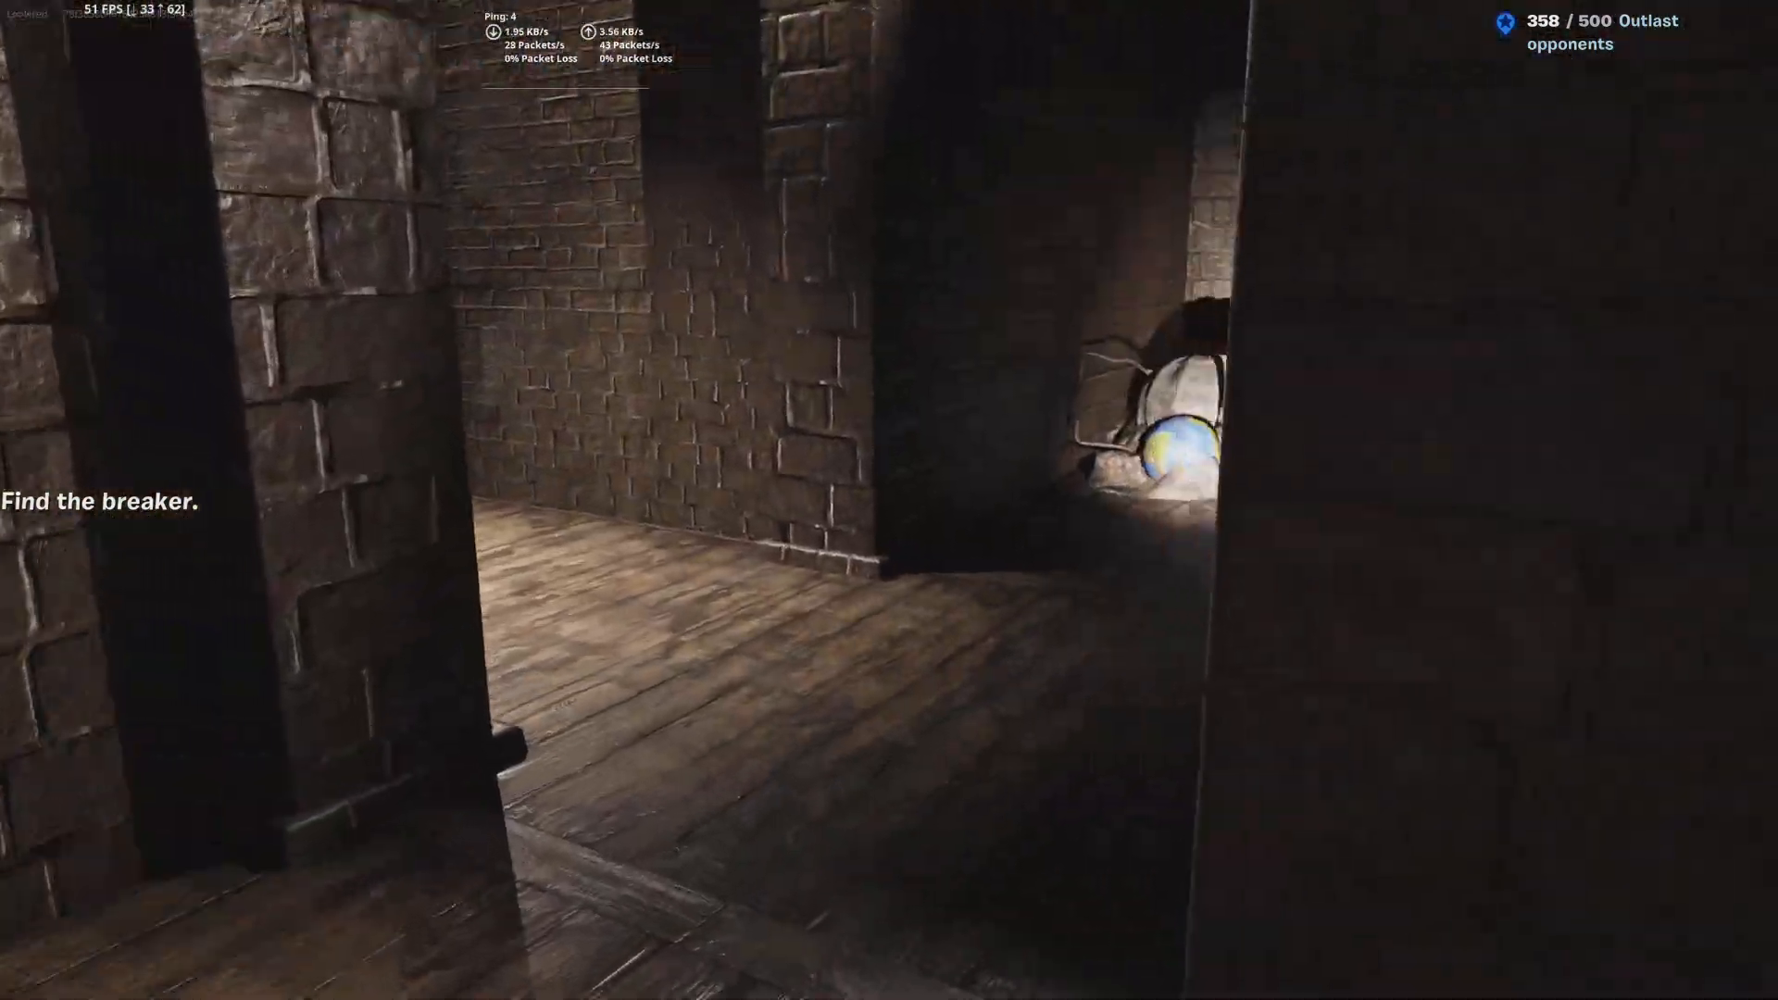
mouse_move(889, 500)
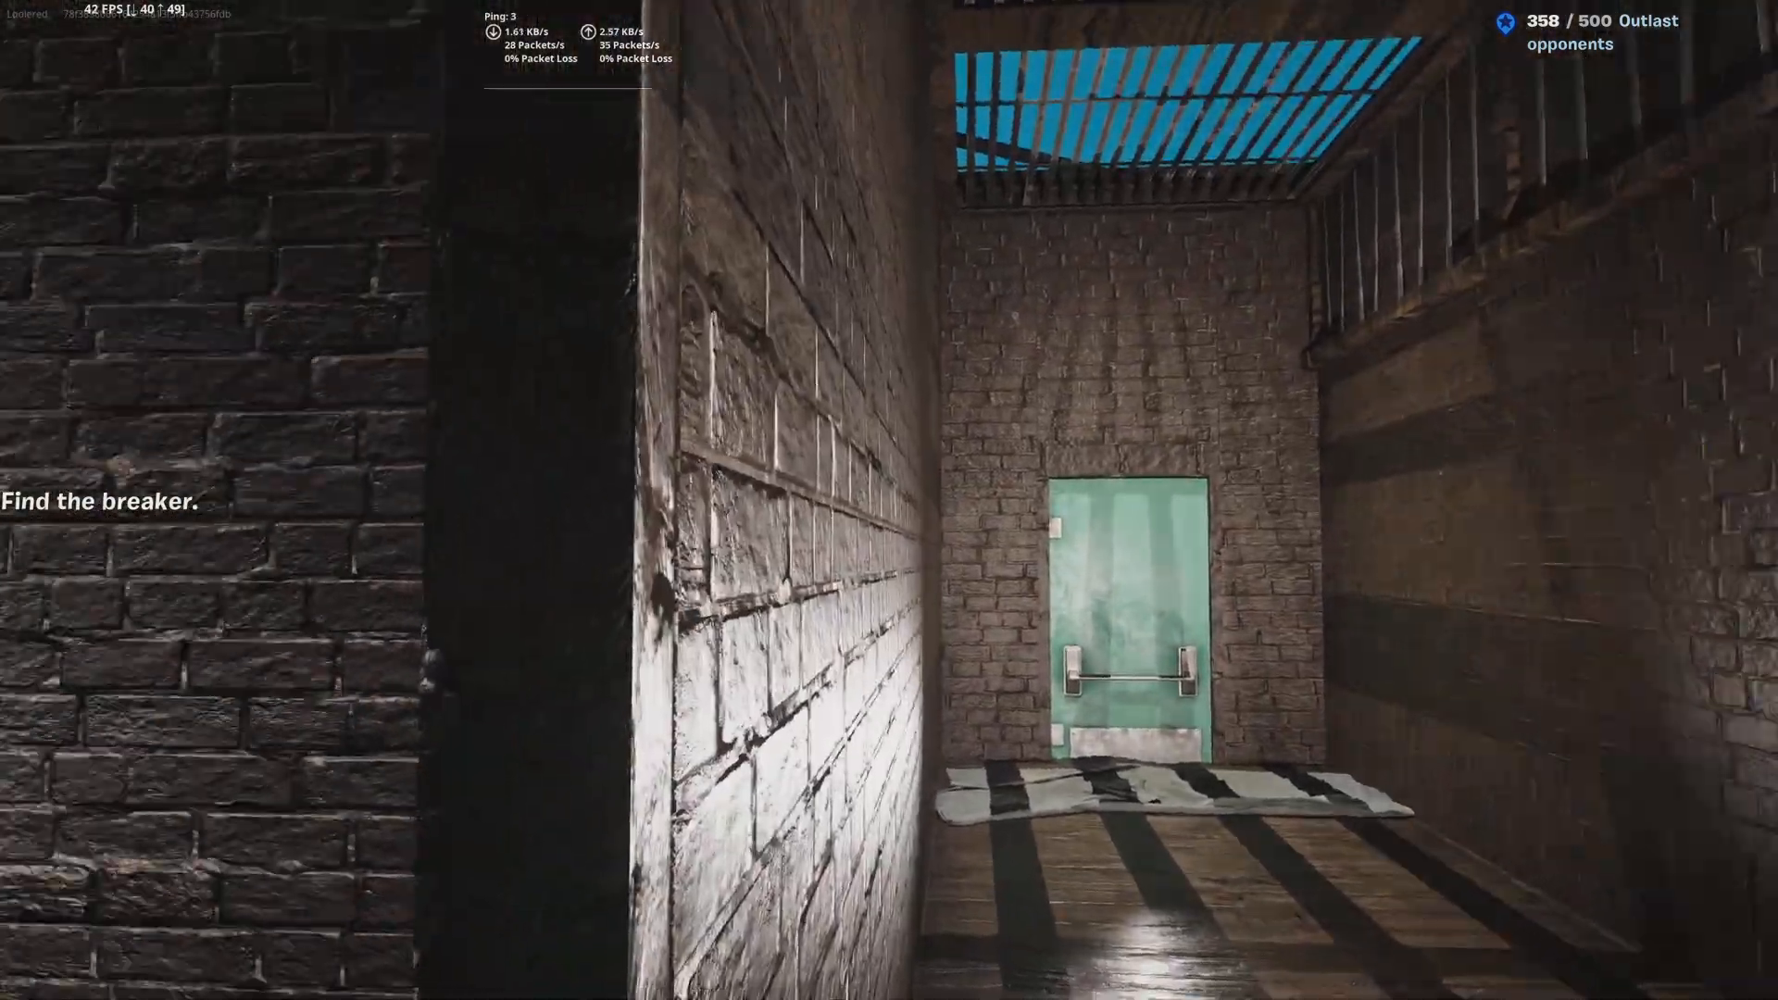
mouse_move(889, 500)
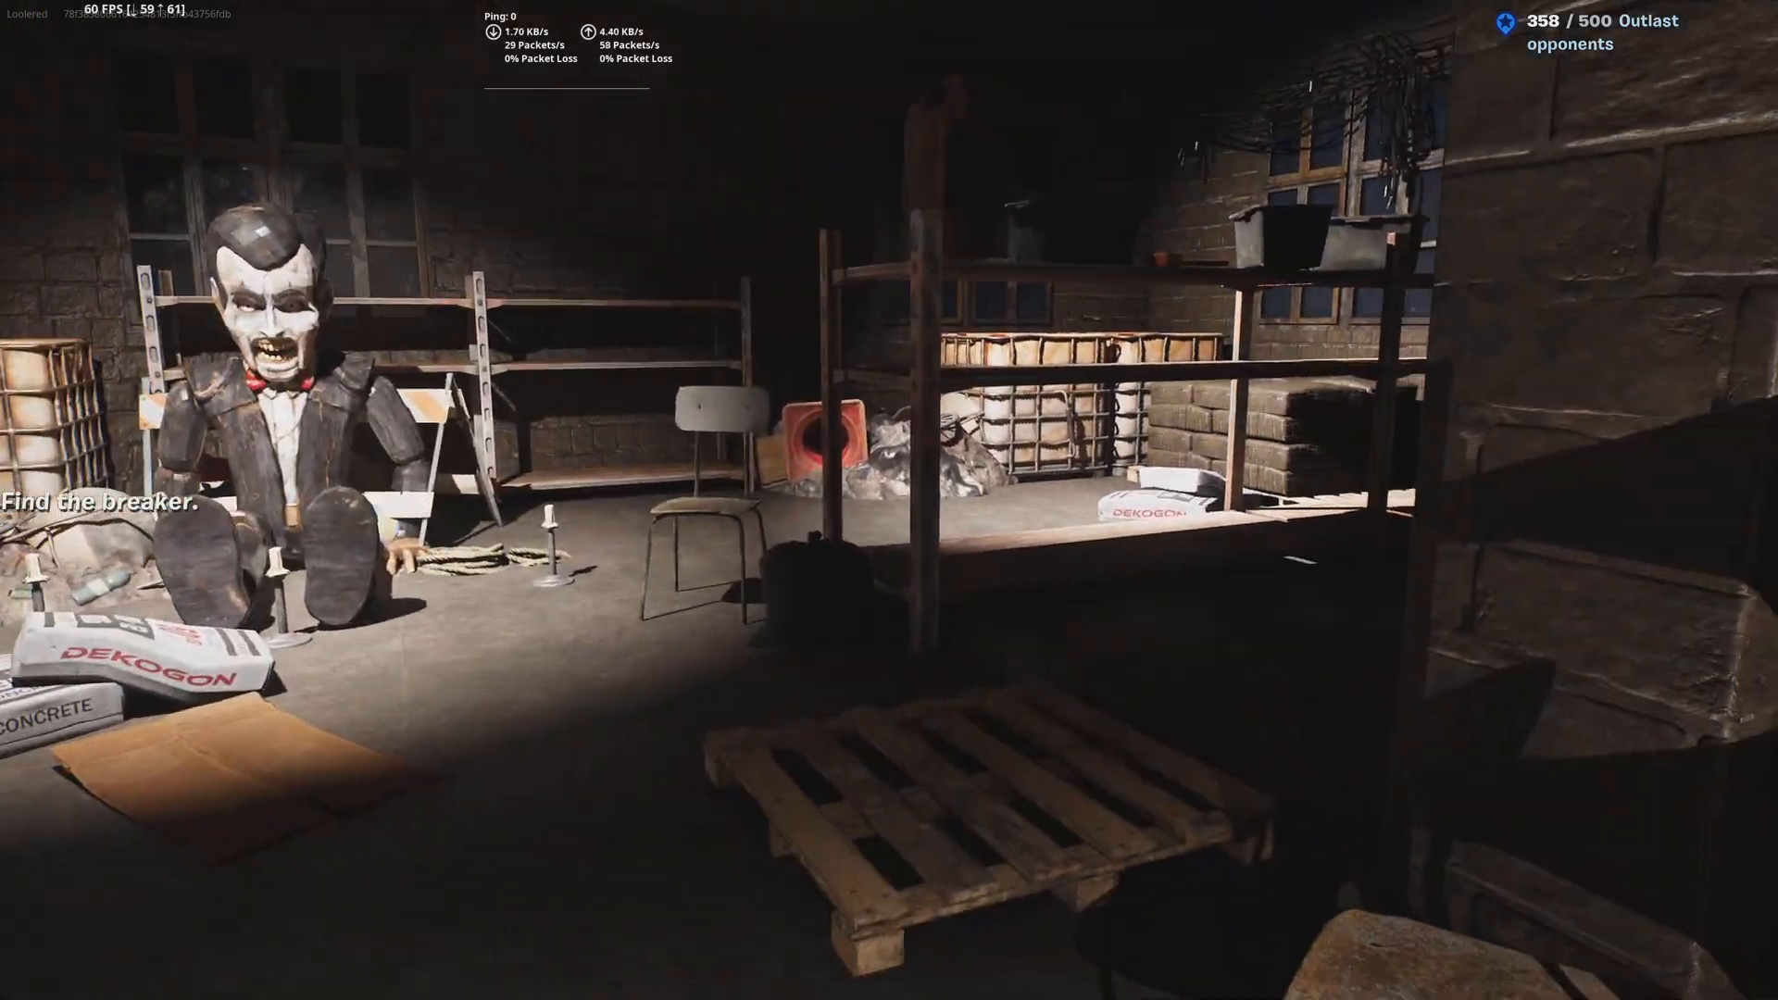
mouse_move(889, 500)
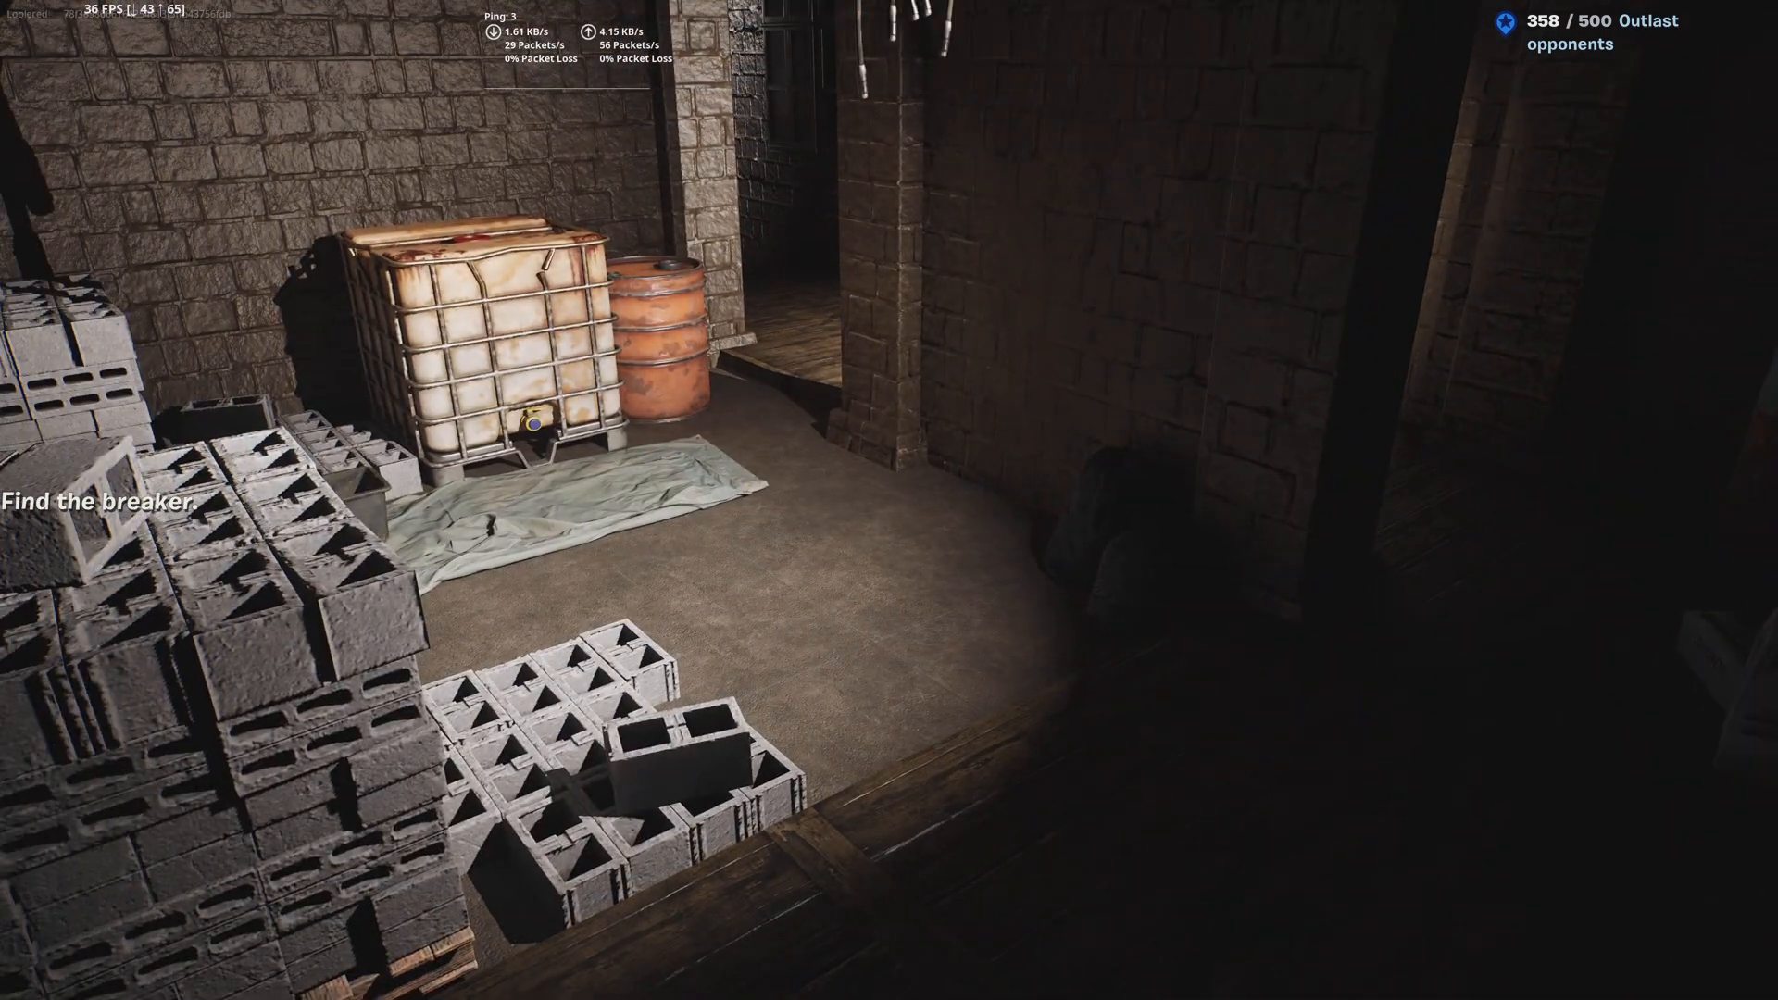
Step: End the current game from the menu, then ready up and restart the map
left_click(41, 305)
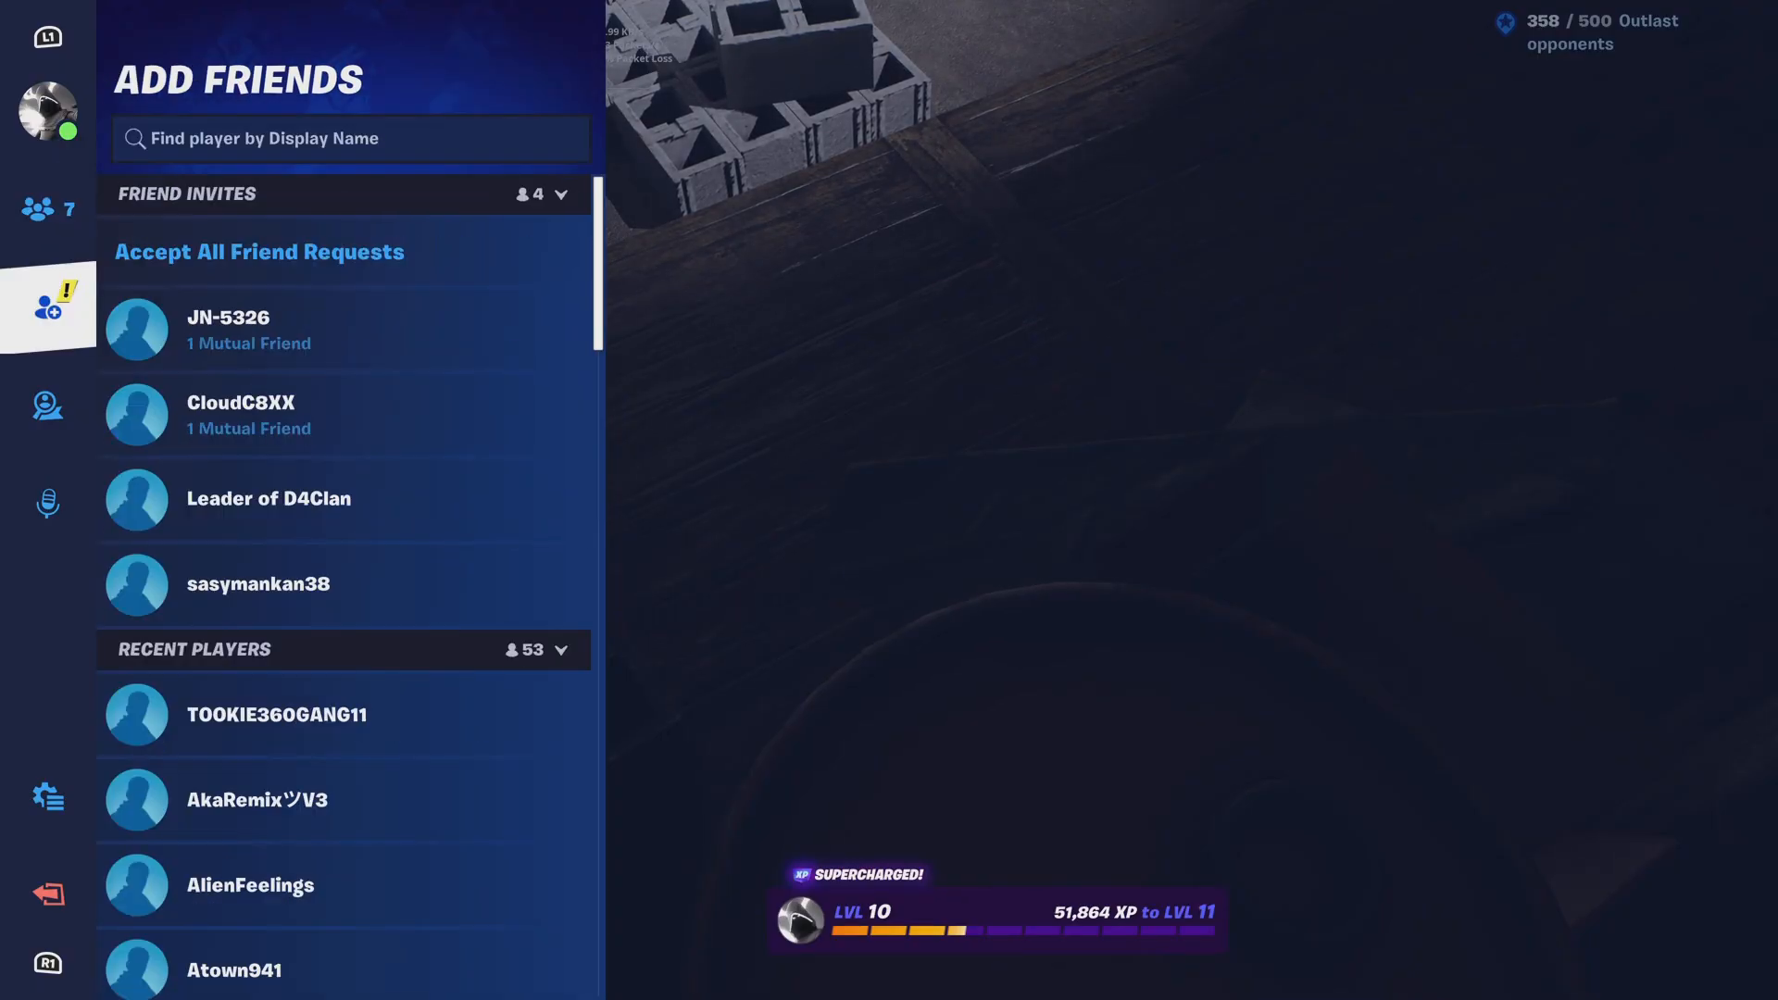
left_click(48, 796)
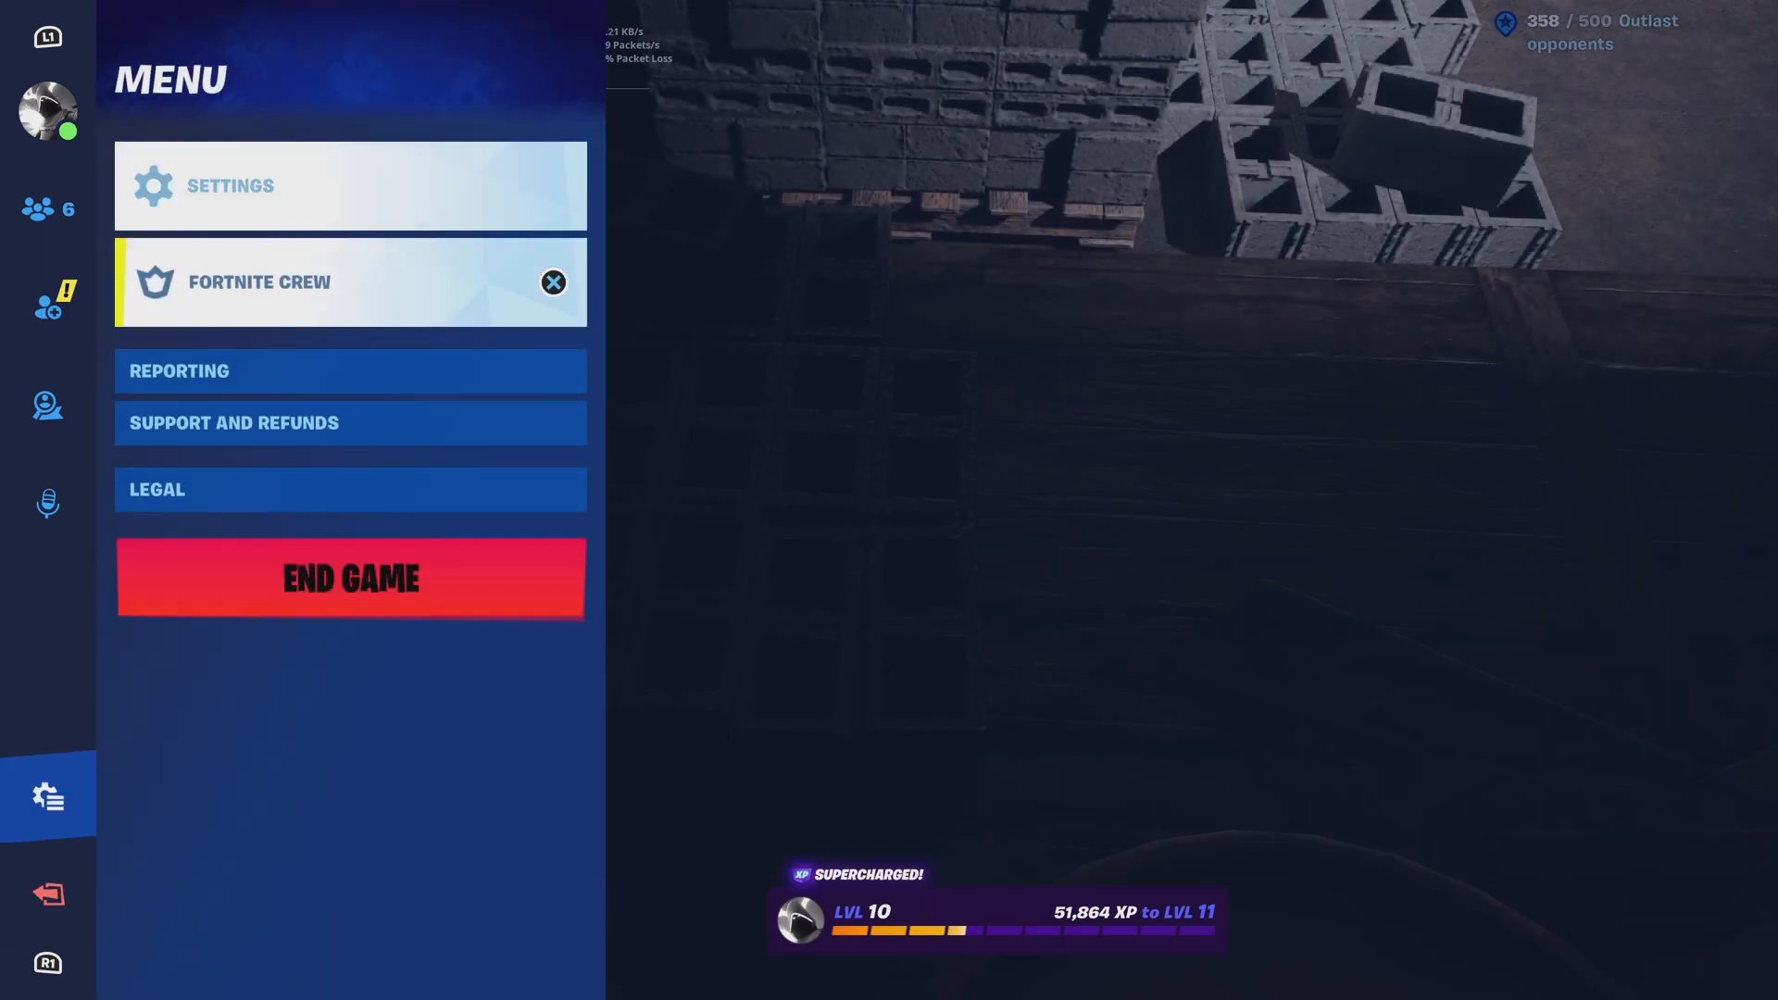
left_click(350, 578)
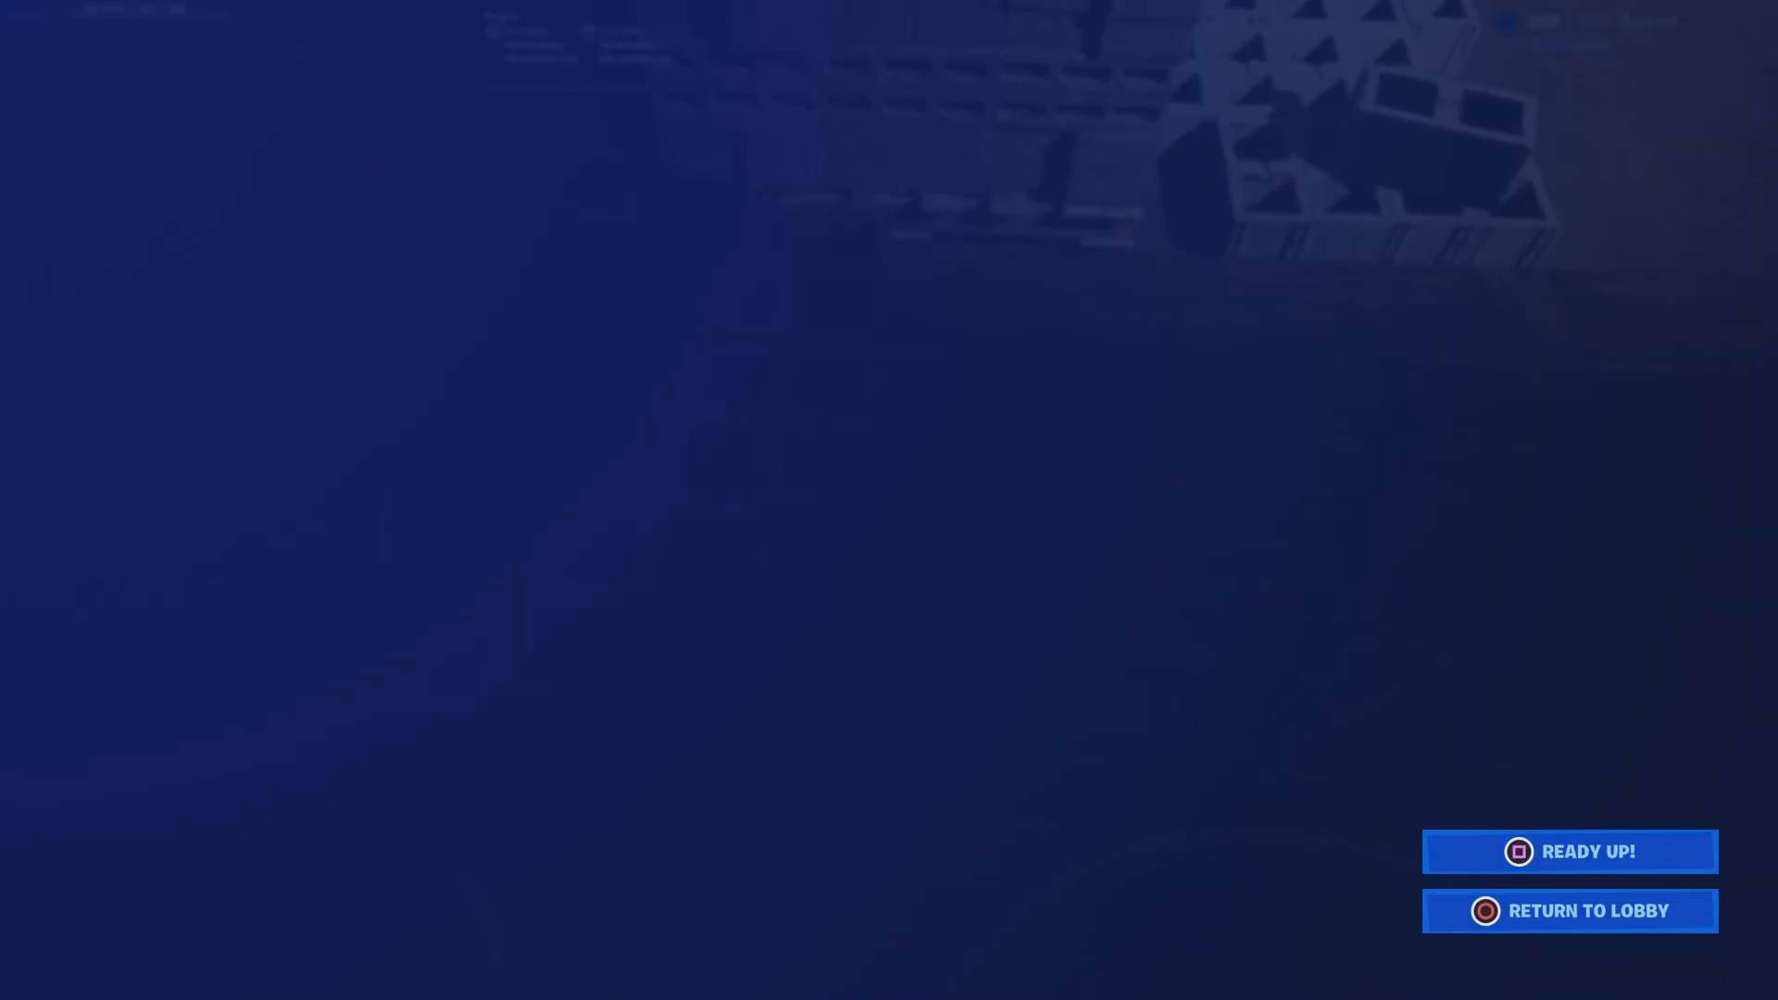
left_click(1569, 851)
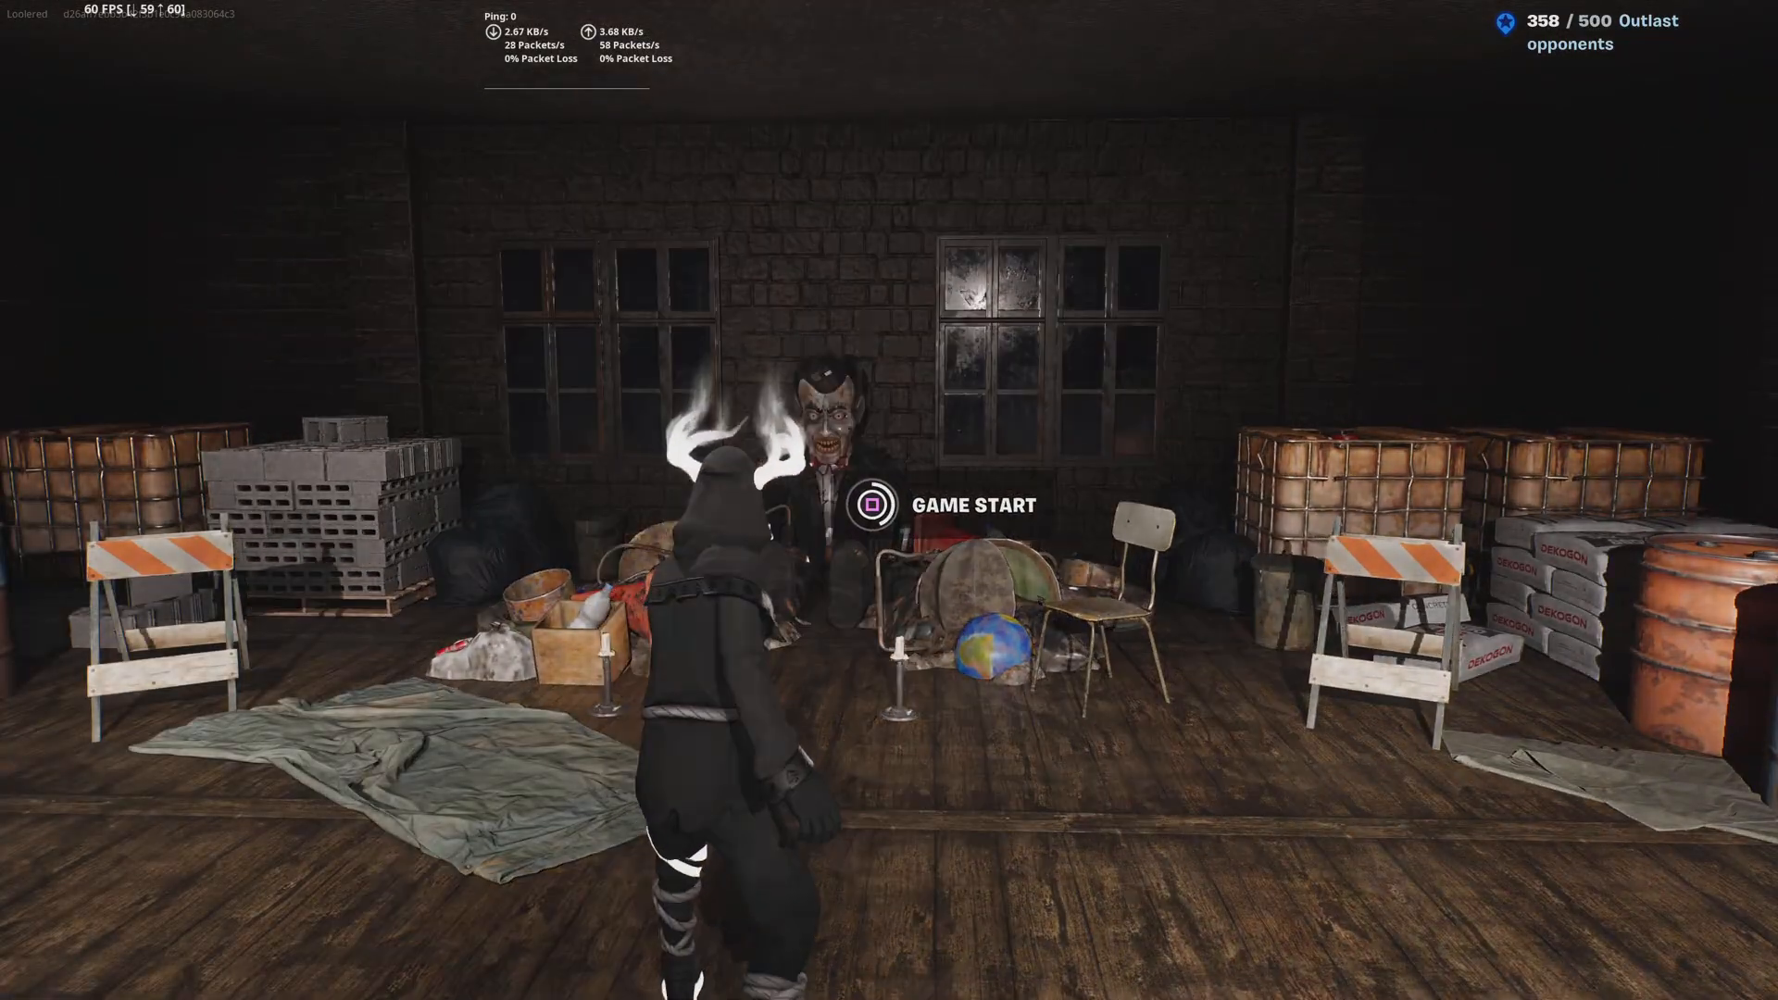
left_click(872, 505)
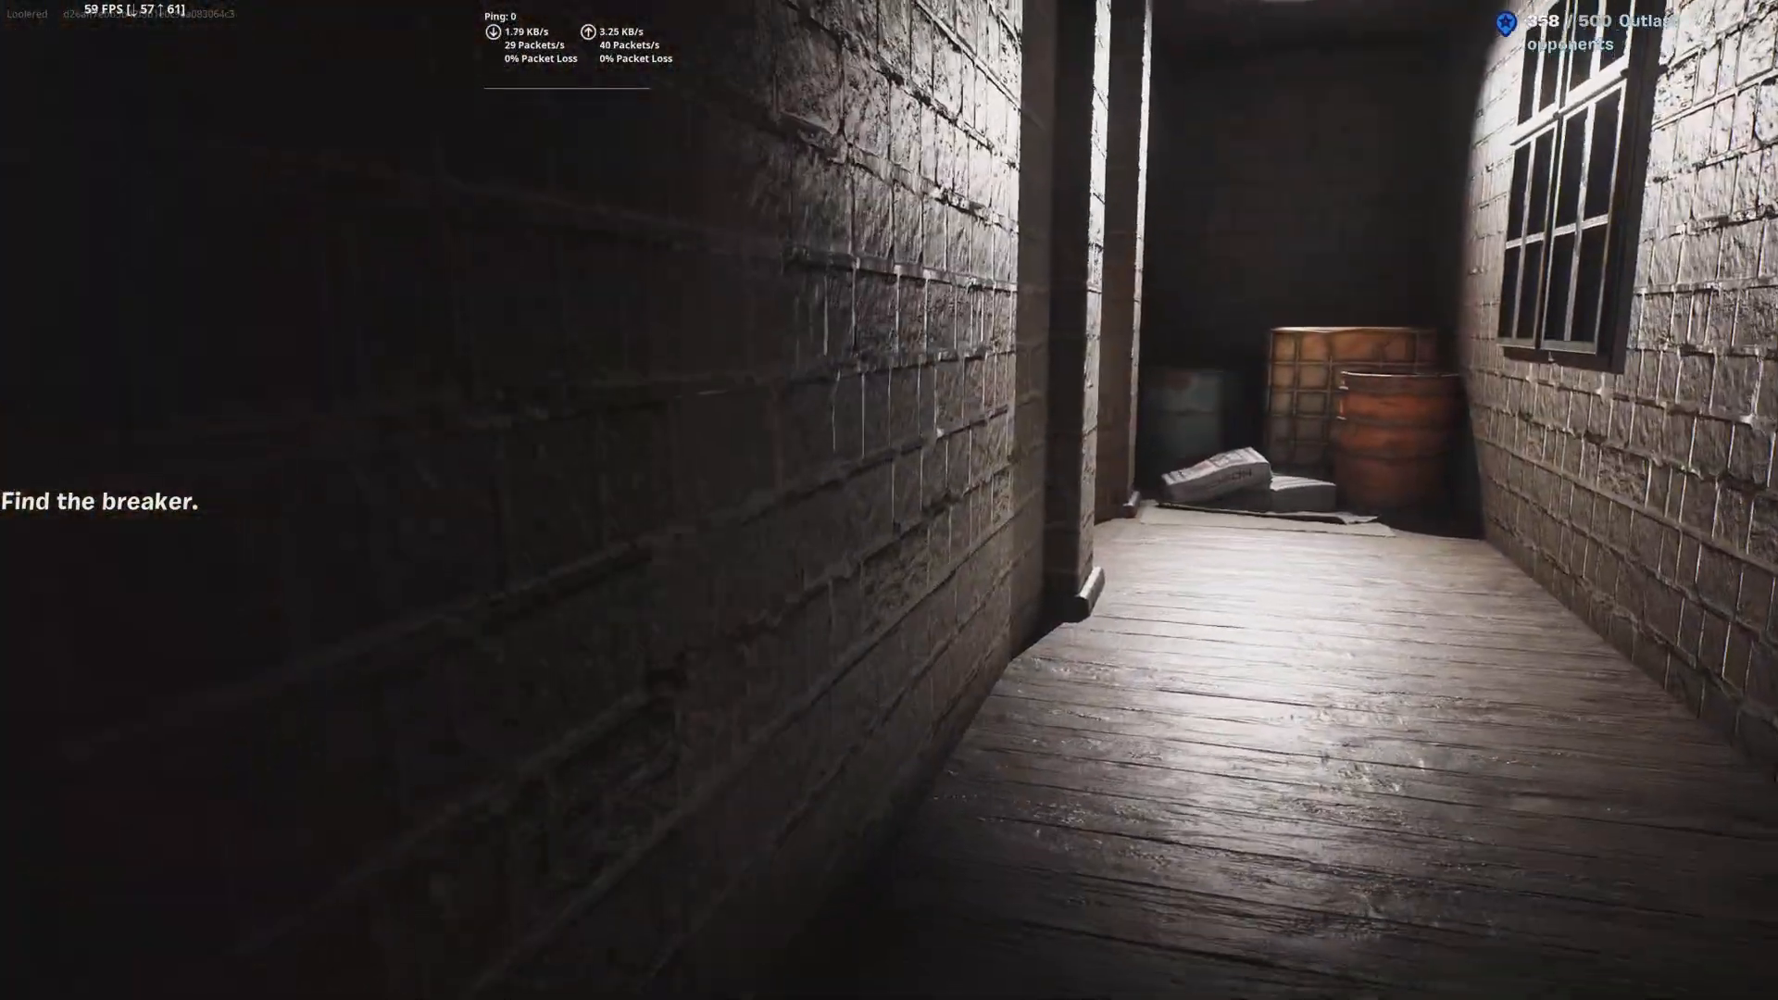
mouse_move(889, 500)
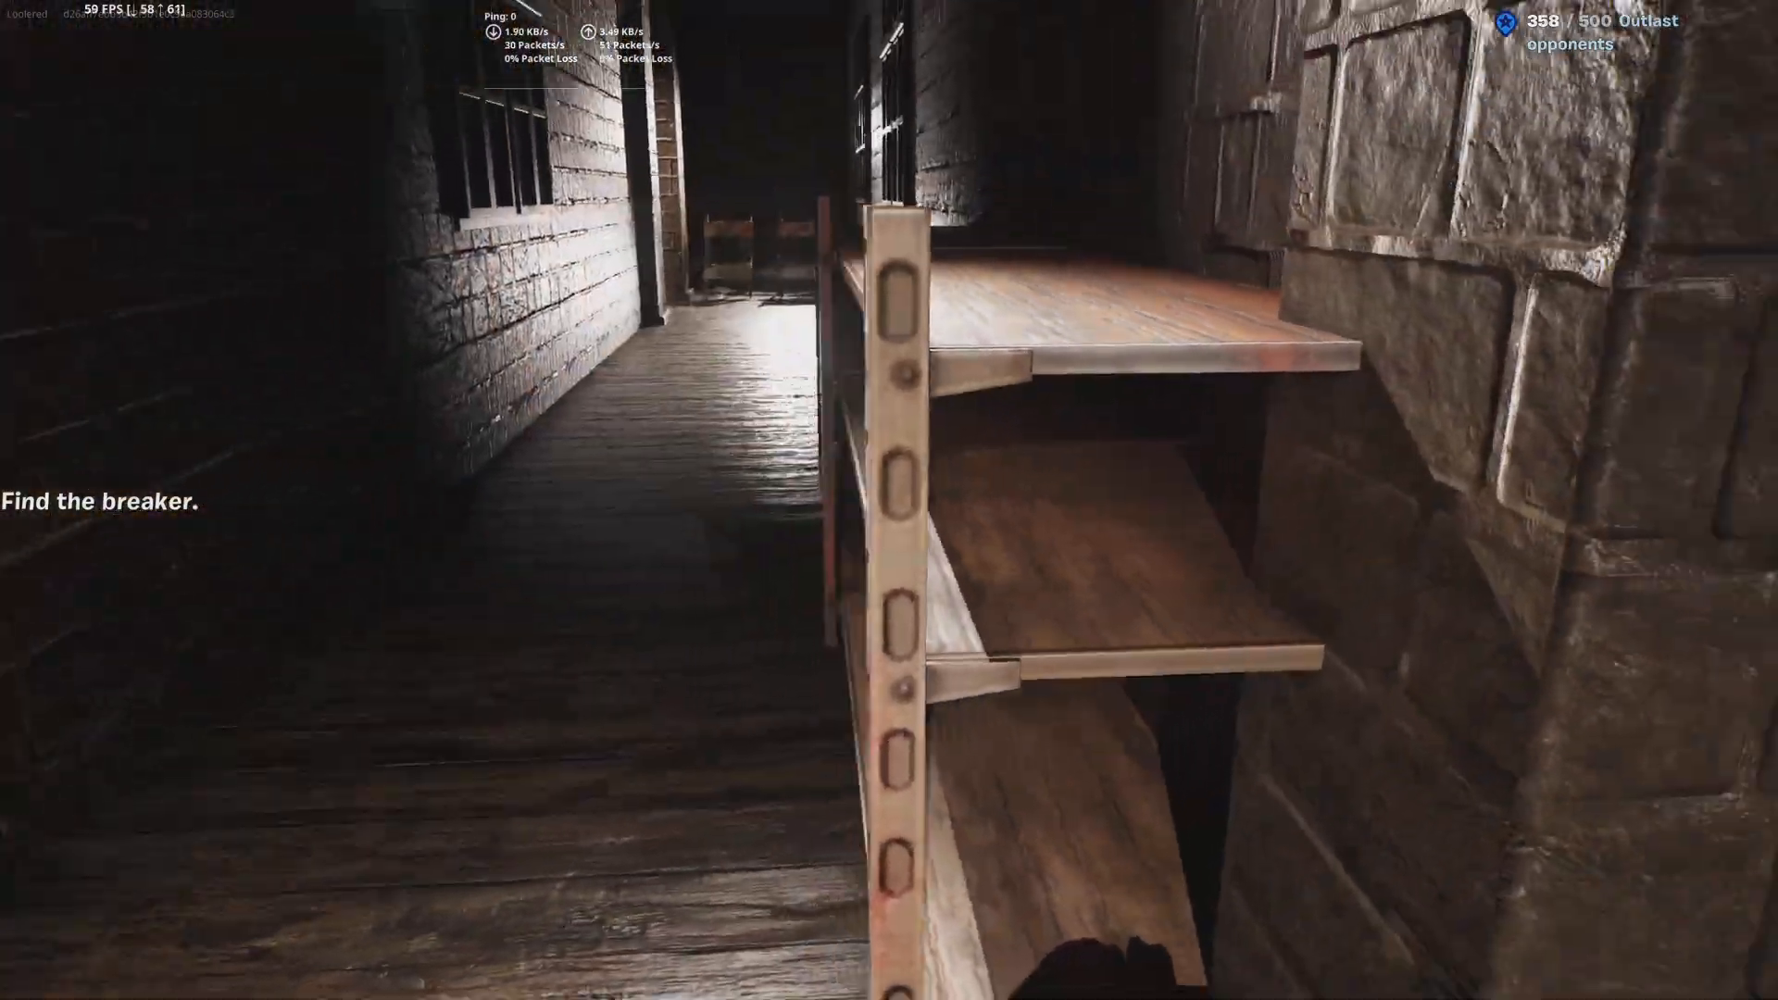
mouse_move(889, 500)
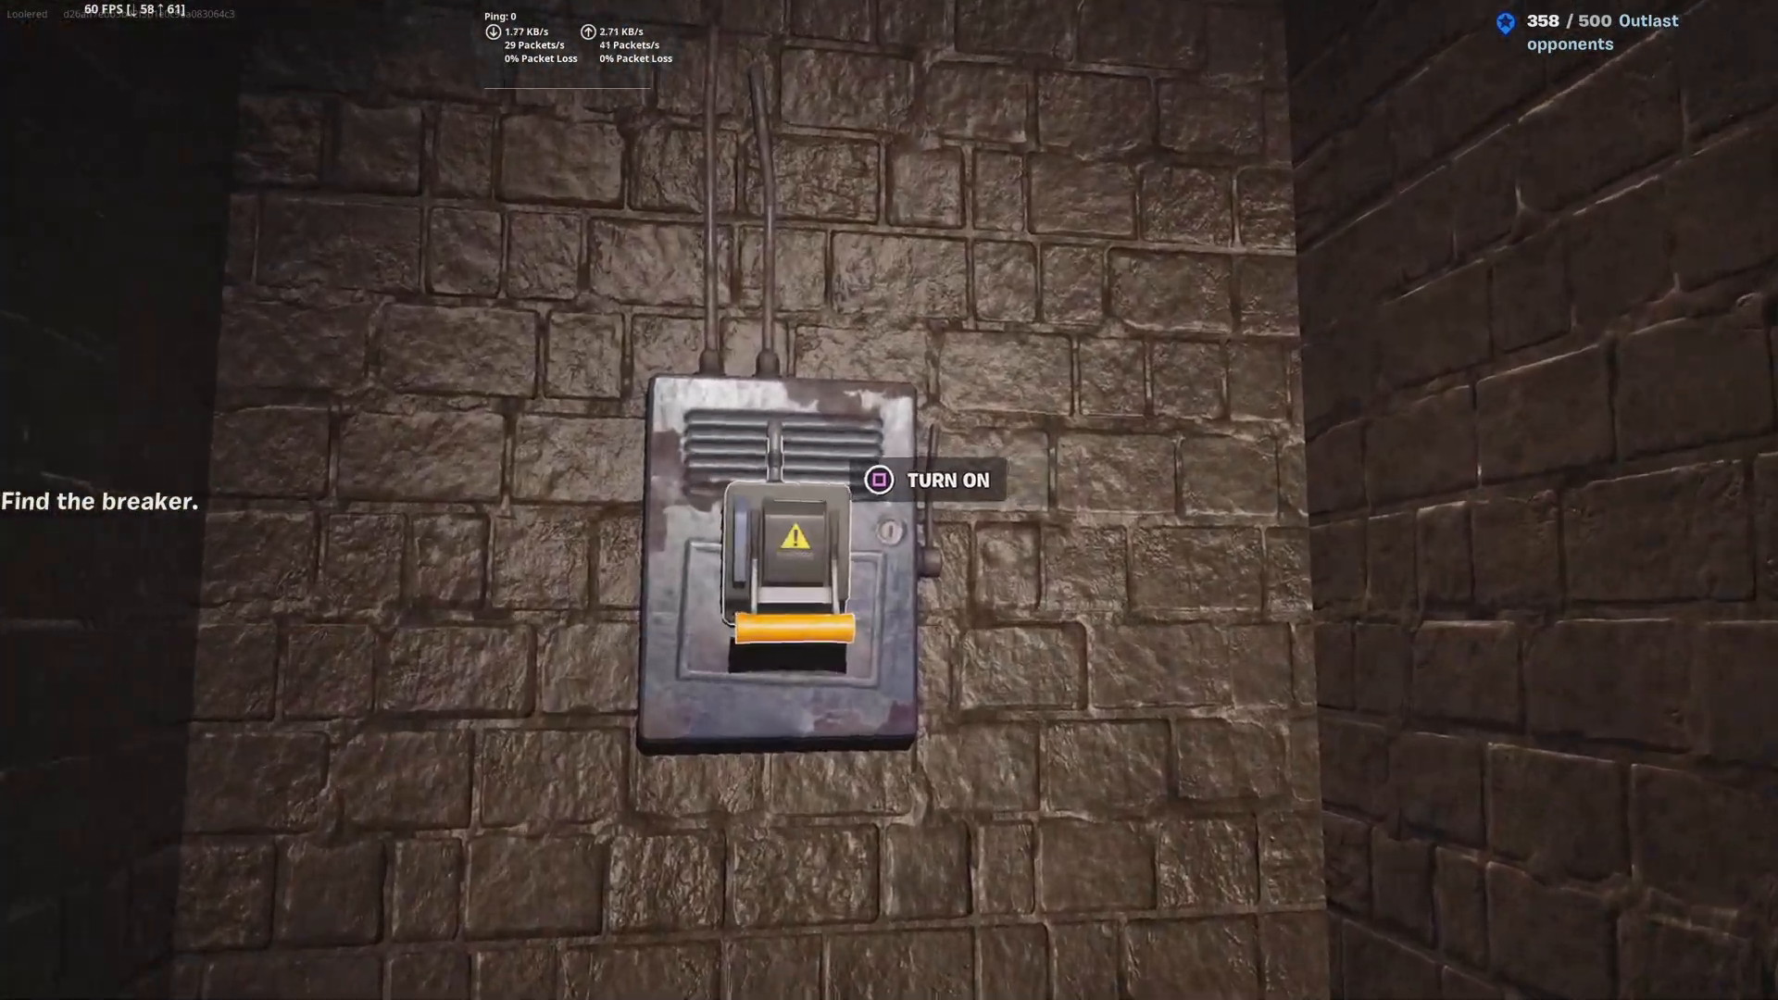
Step: Turn on the breaker, walk the hallway toward the far door, then end the match
left_click(874, 484)
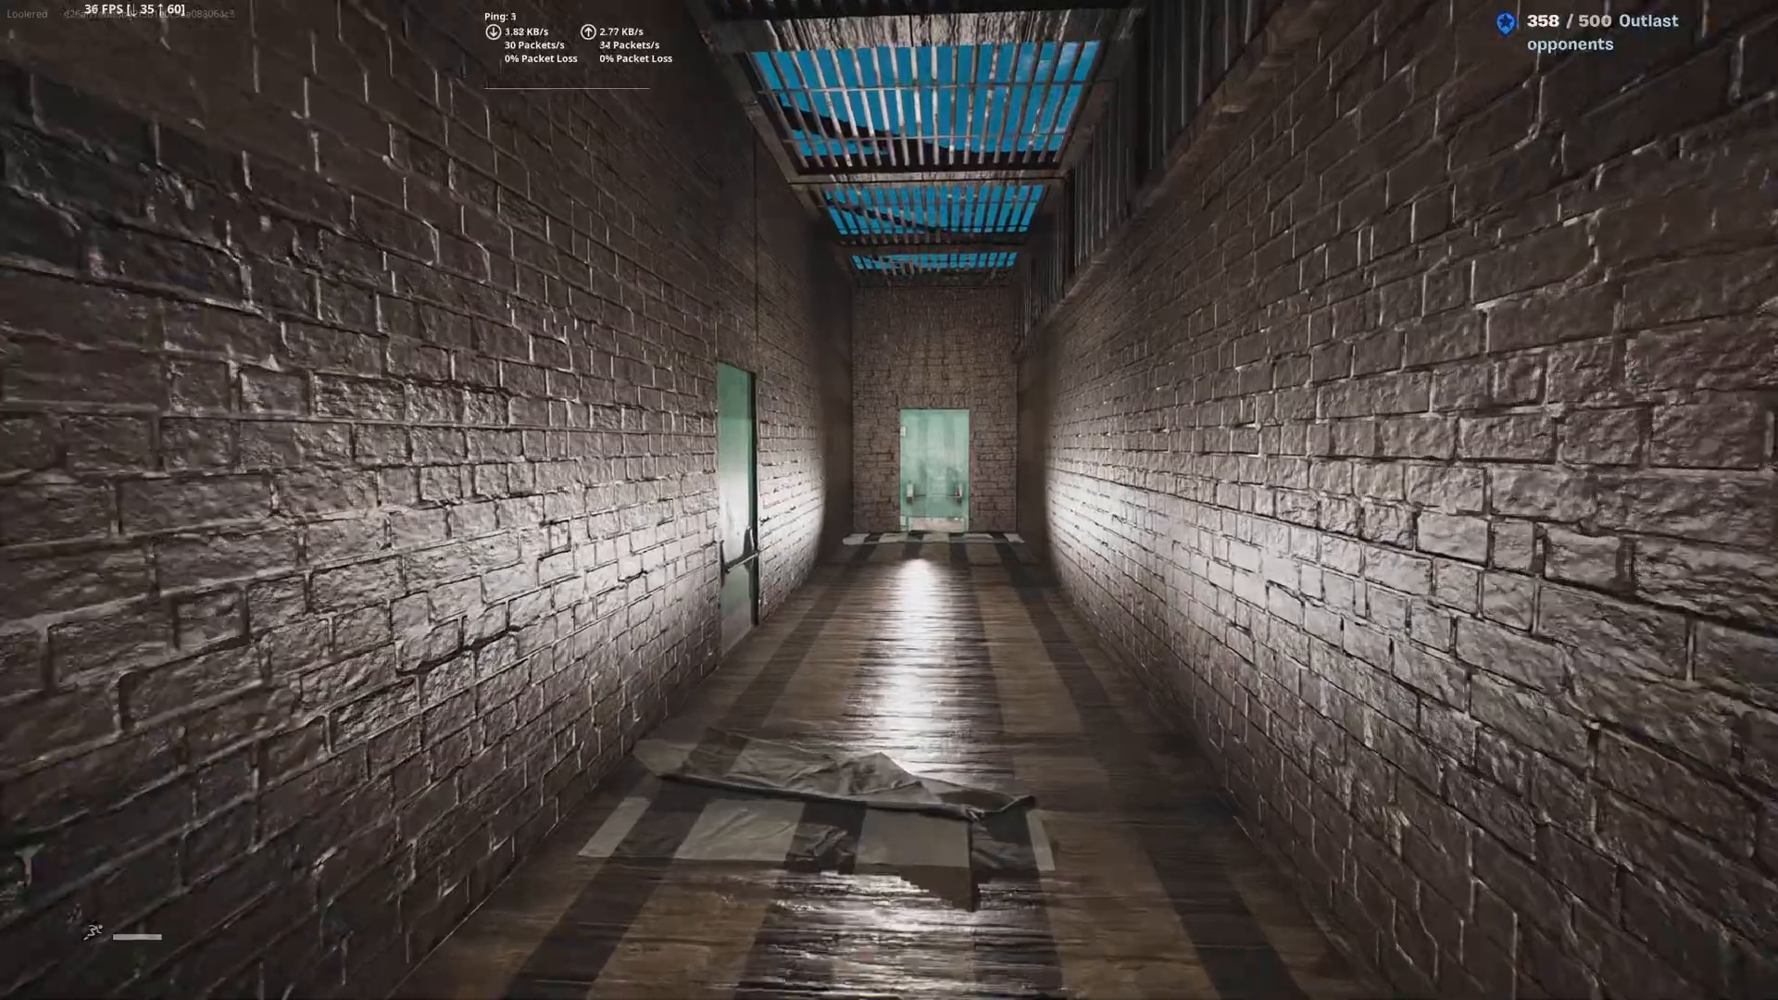
key("w")
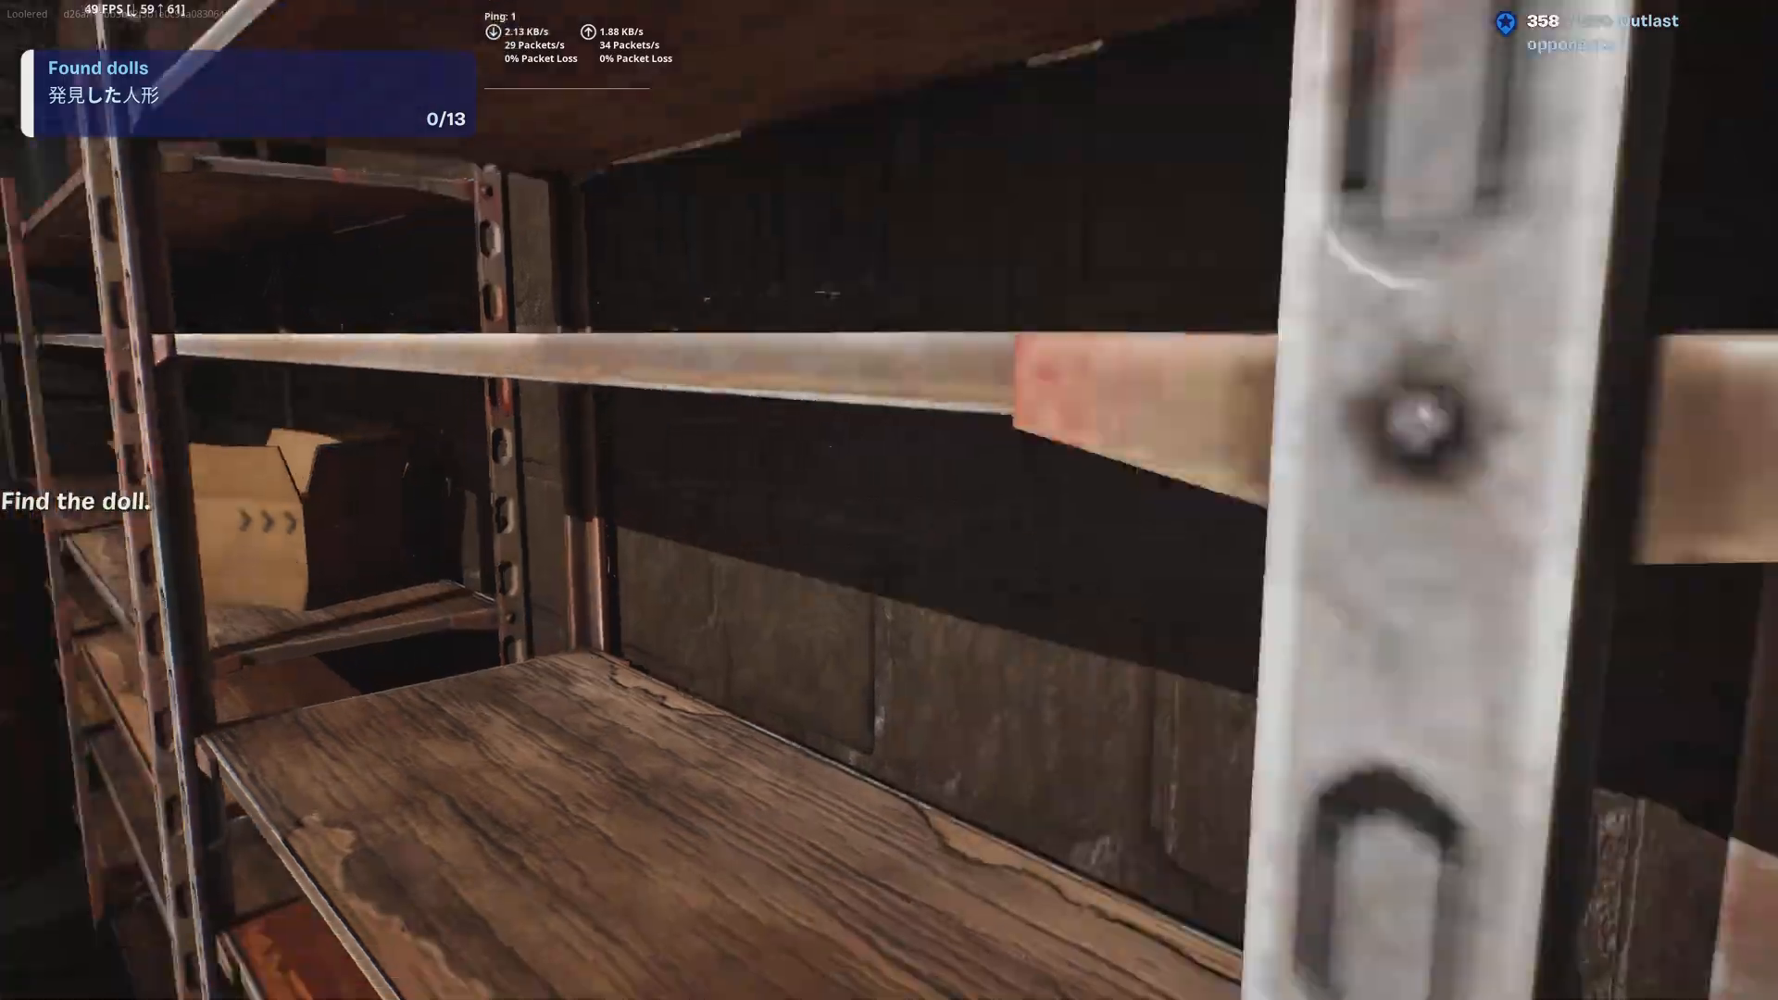
mouse_move(889, 500)
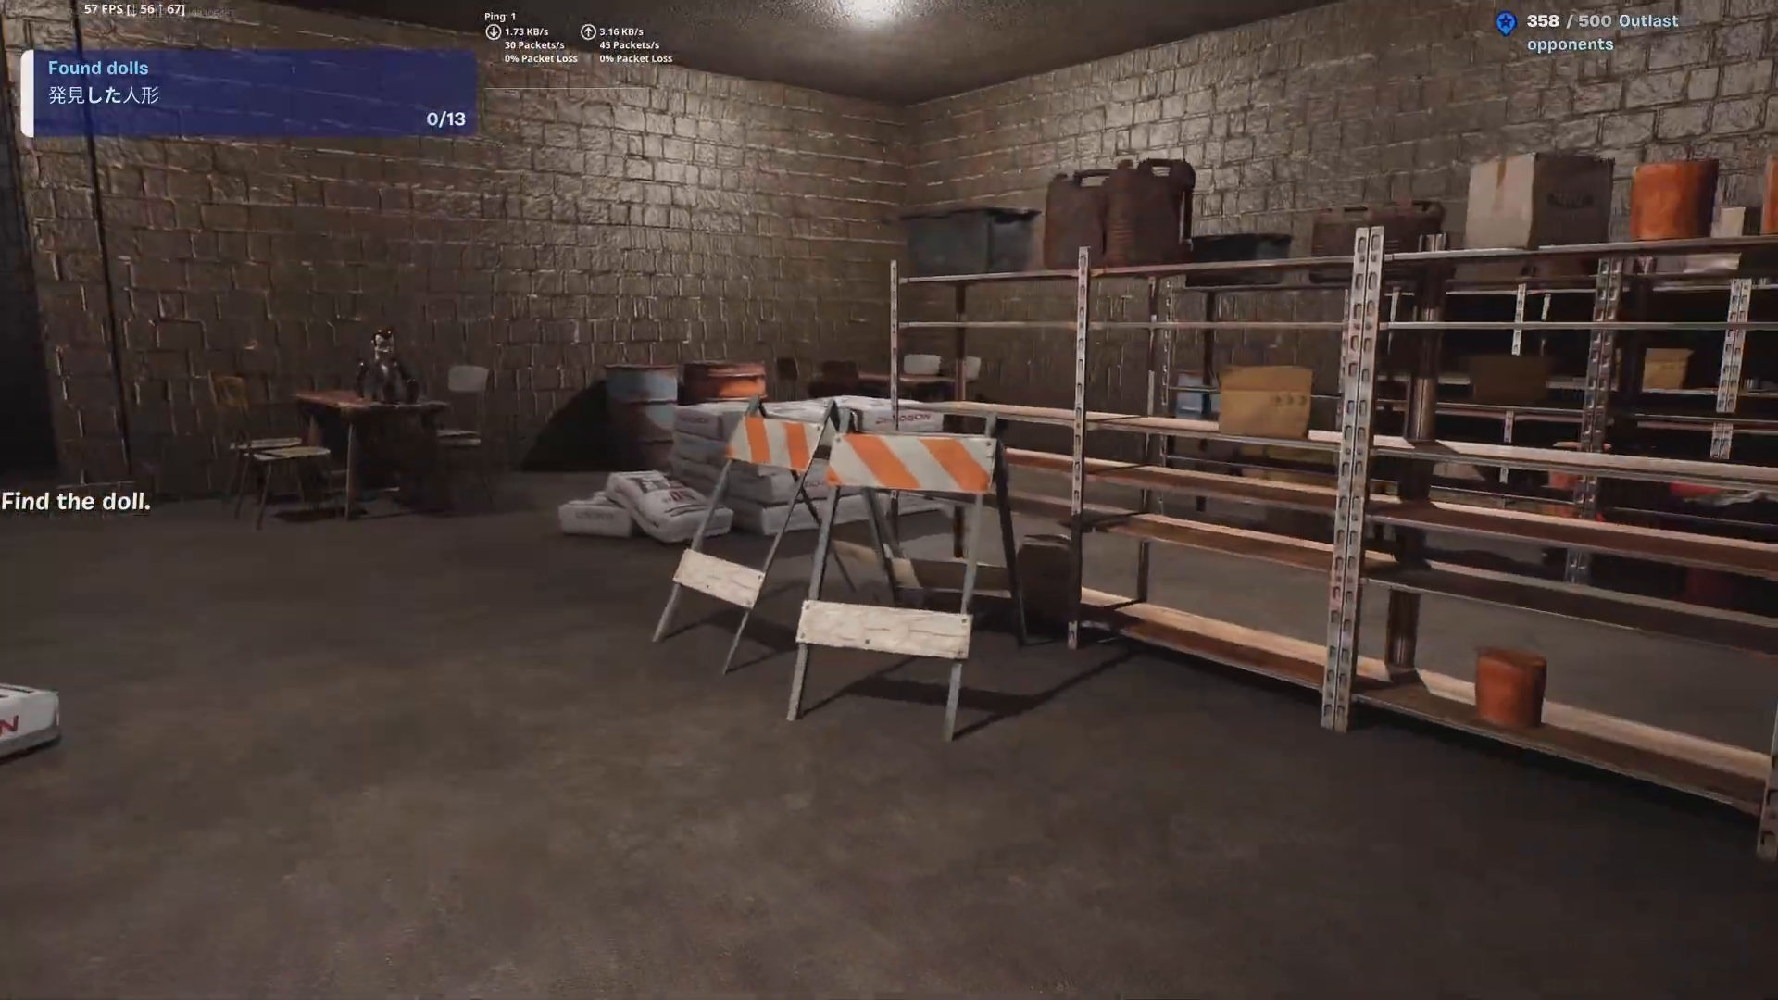
mouse_move(889, 500)
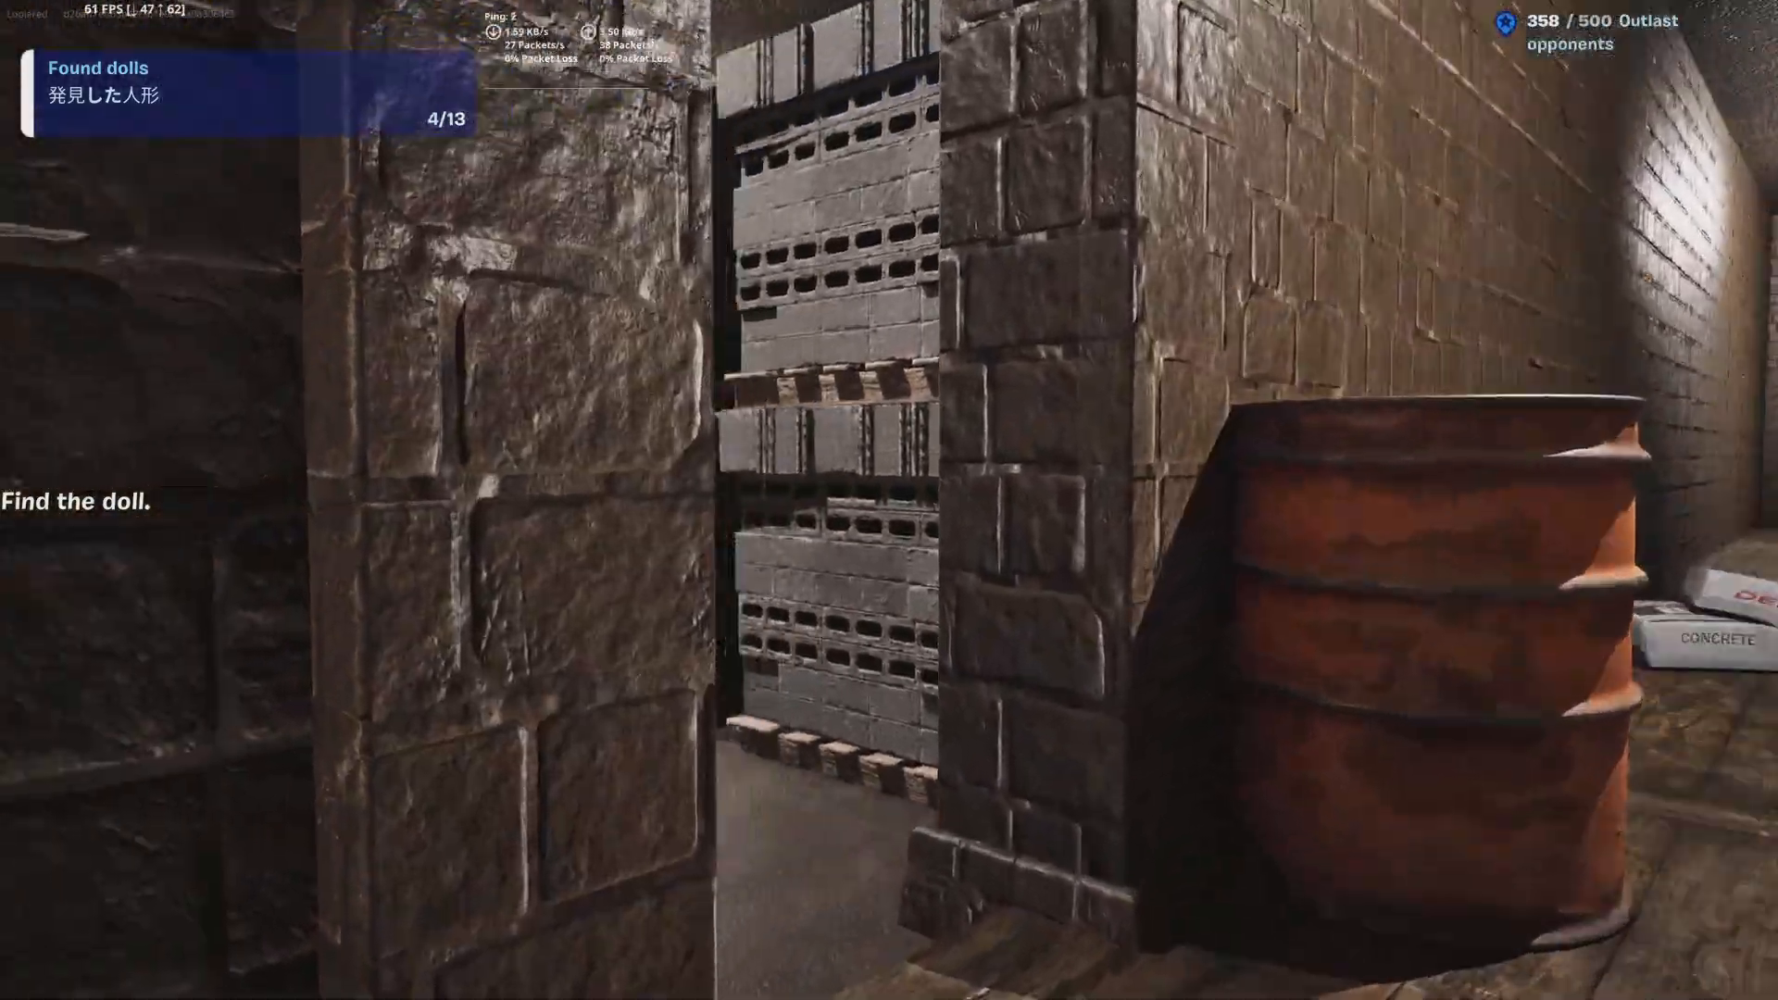
mouse_move(889, 500)
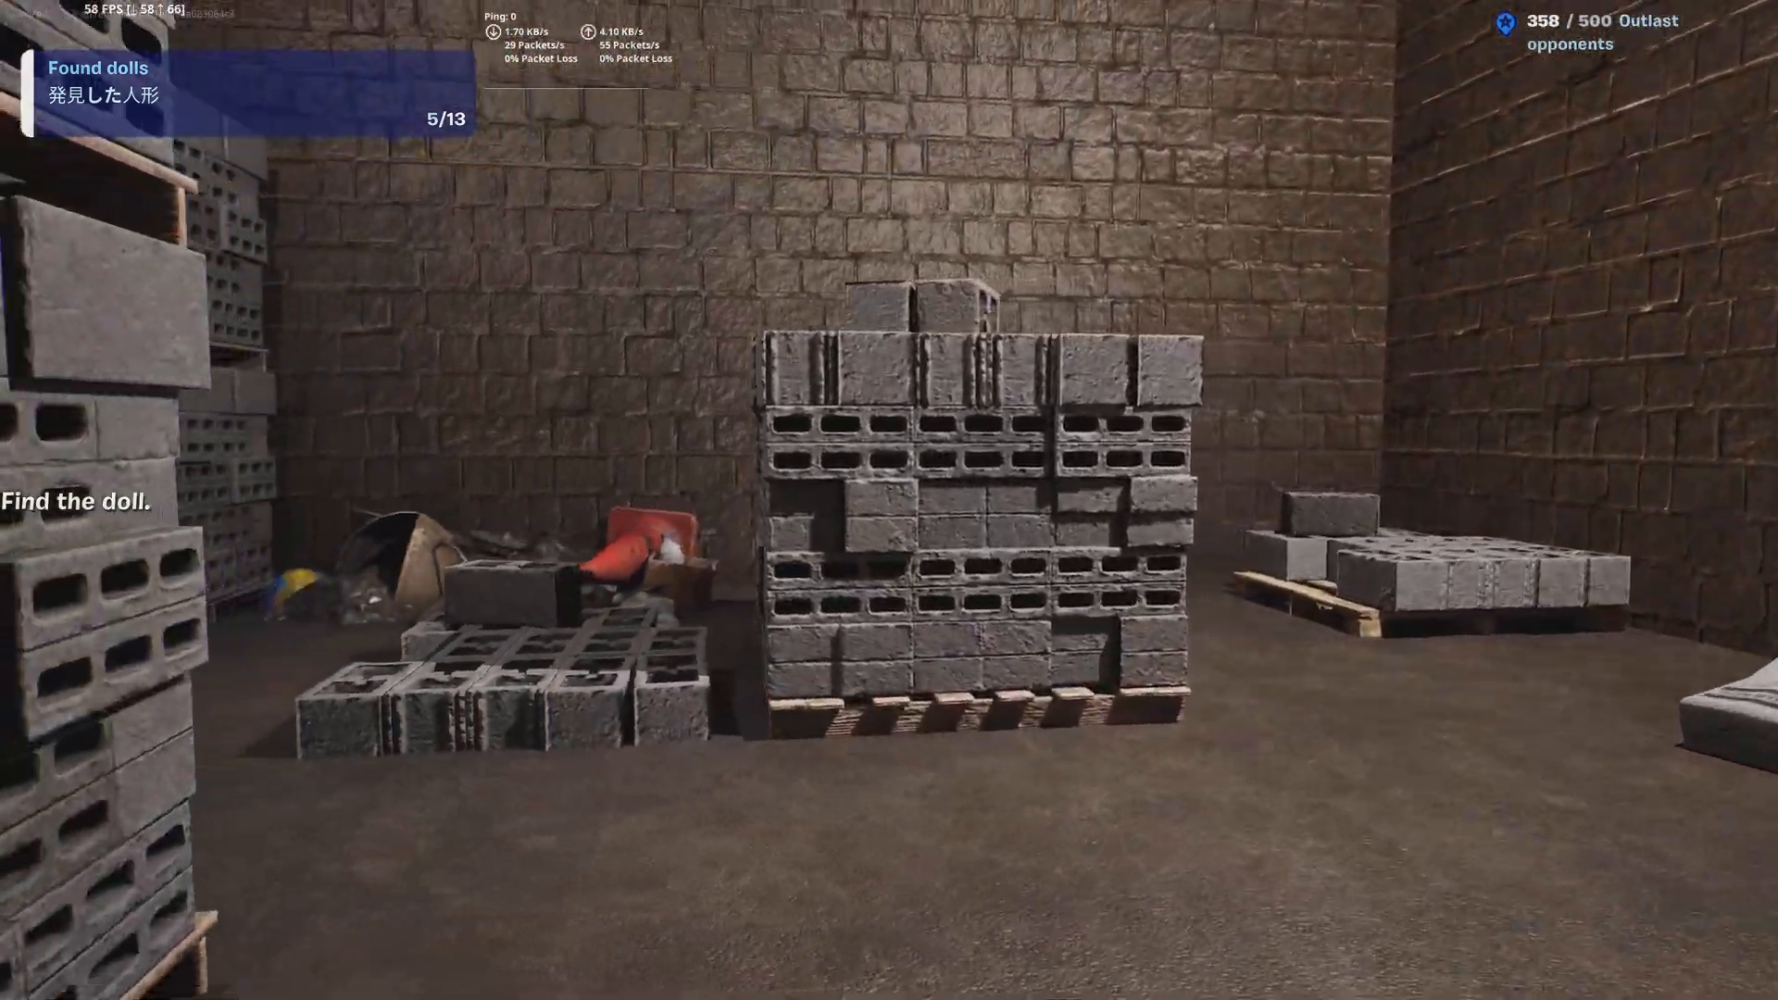
mouse_move(889, 500)
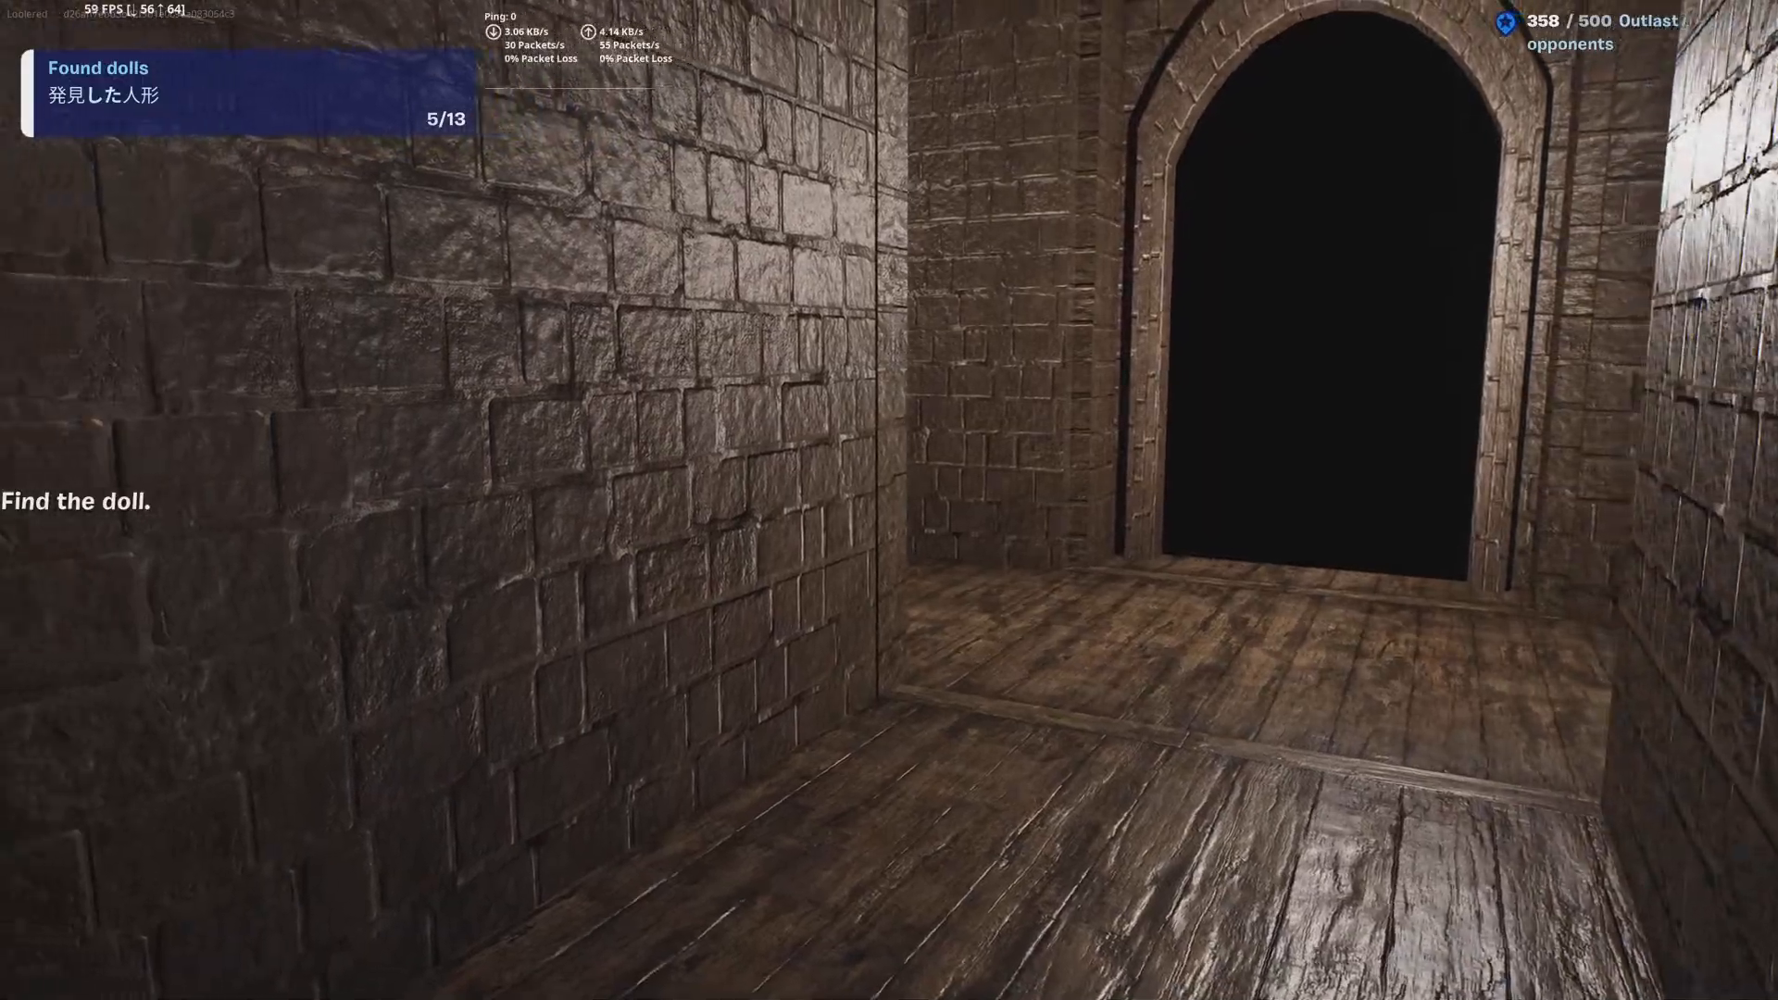
key("w")
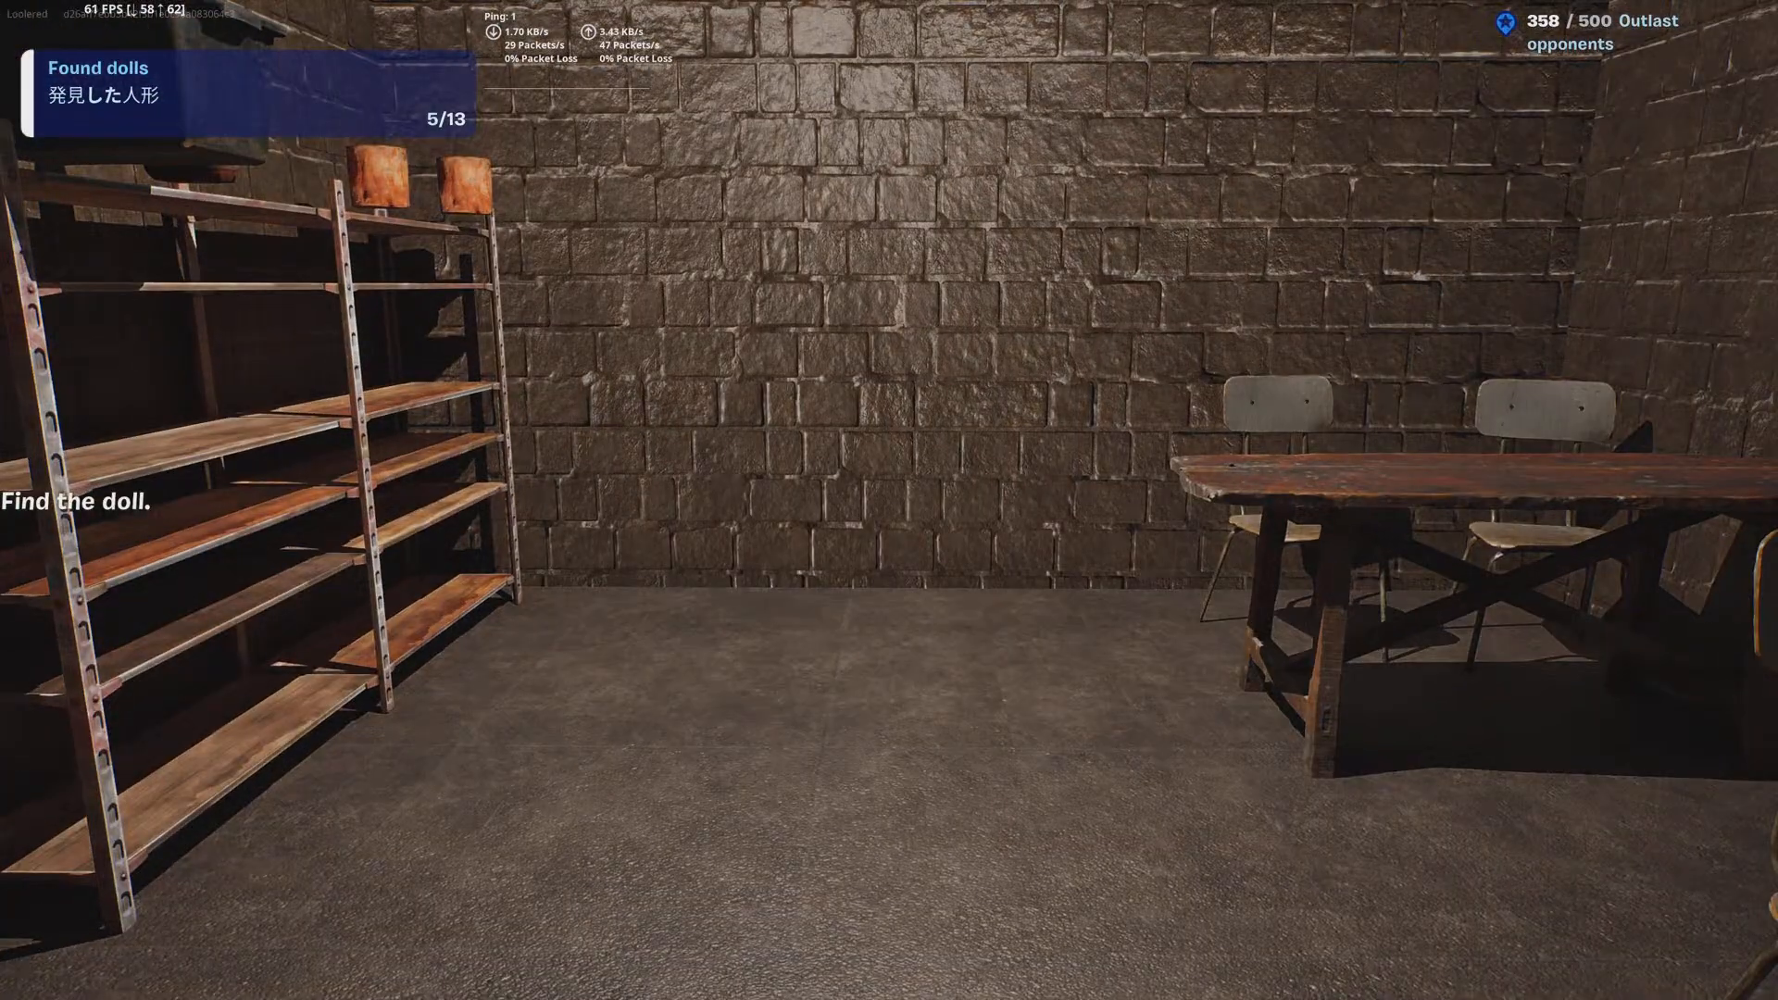
mouse_move(889, 500)
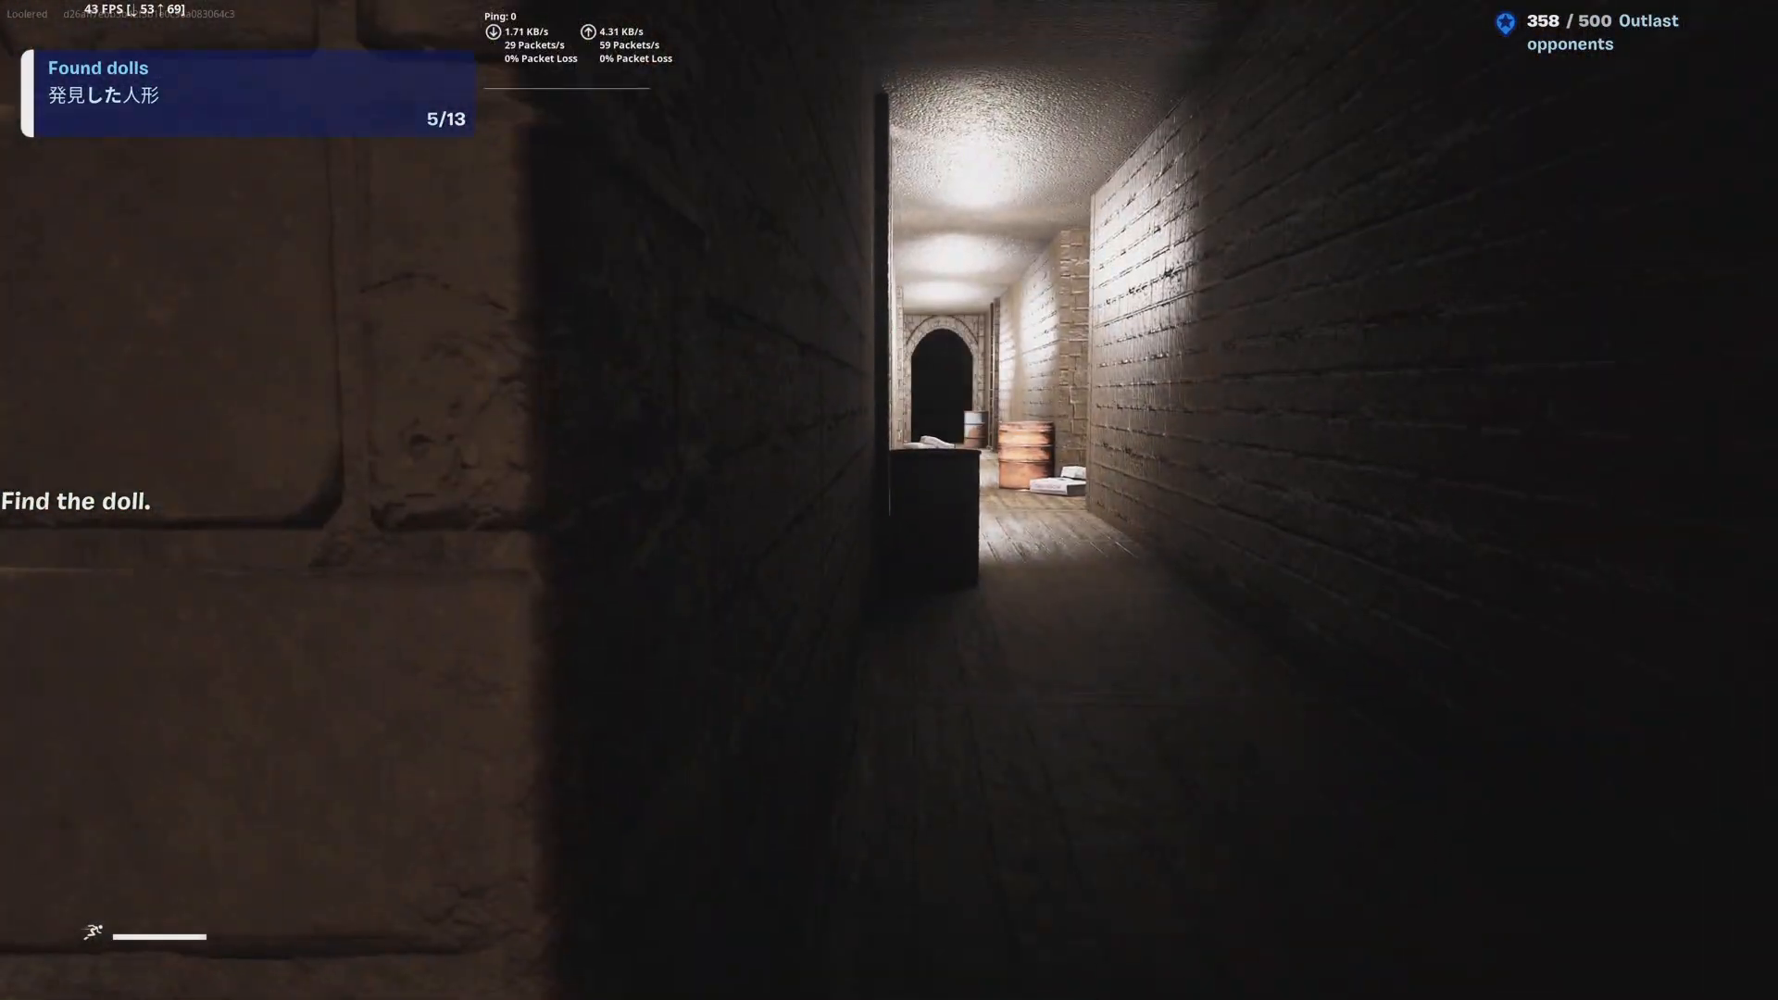
mouse_move(889, 500)
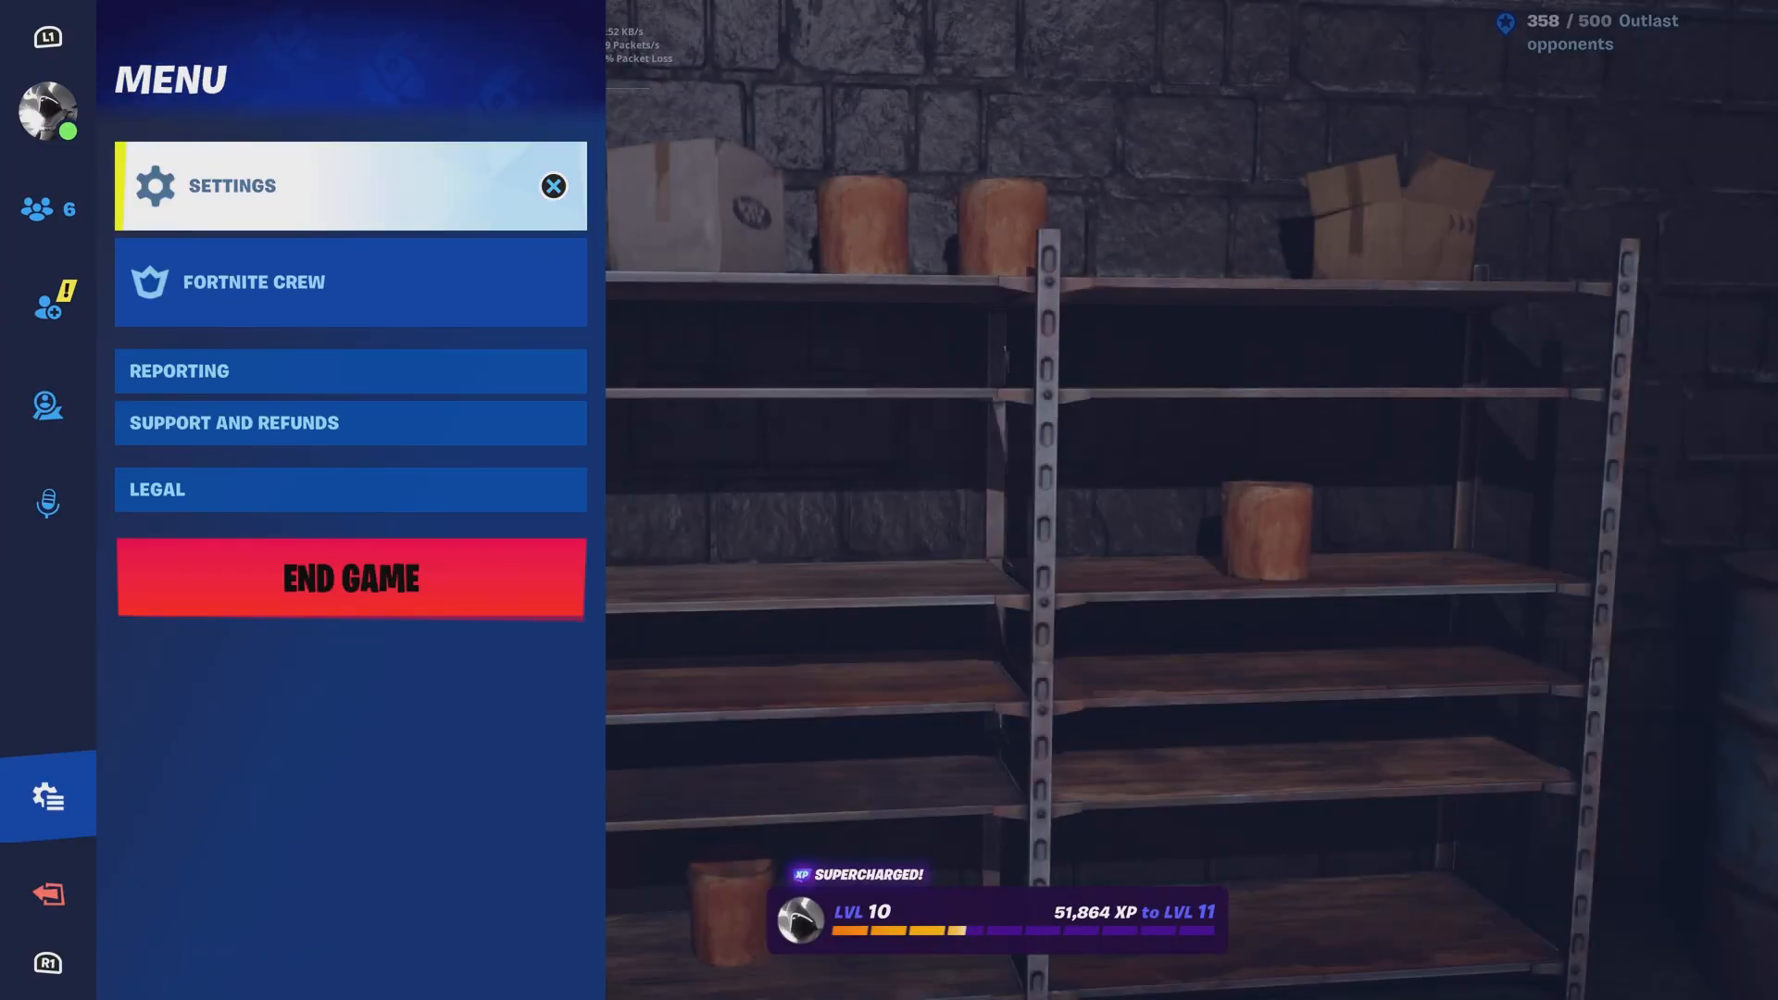
left_click(350, 578)
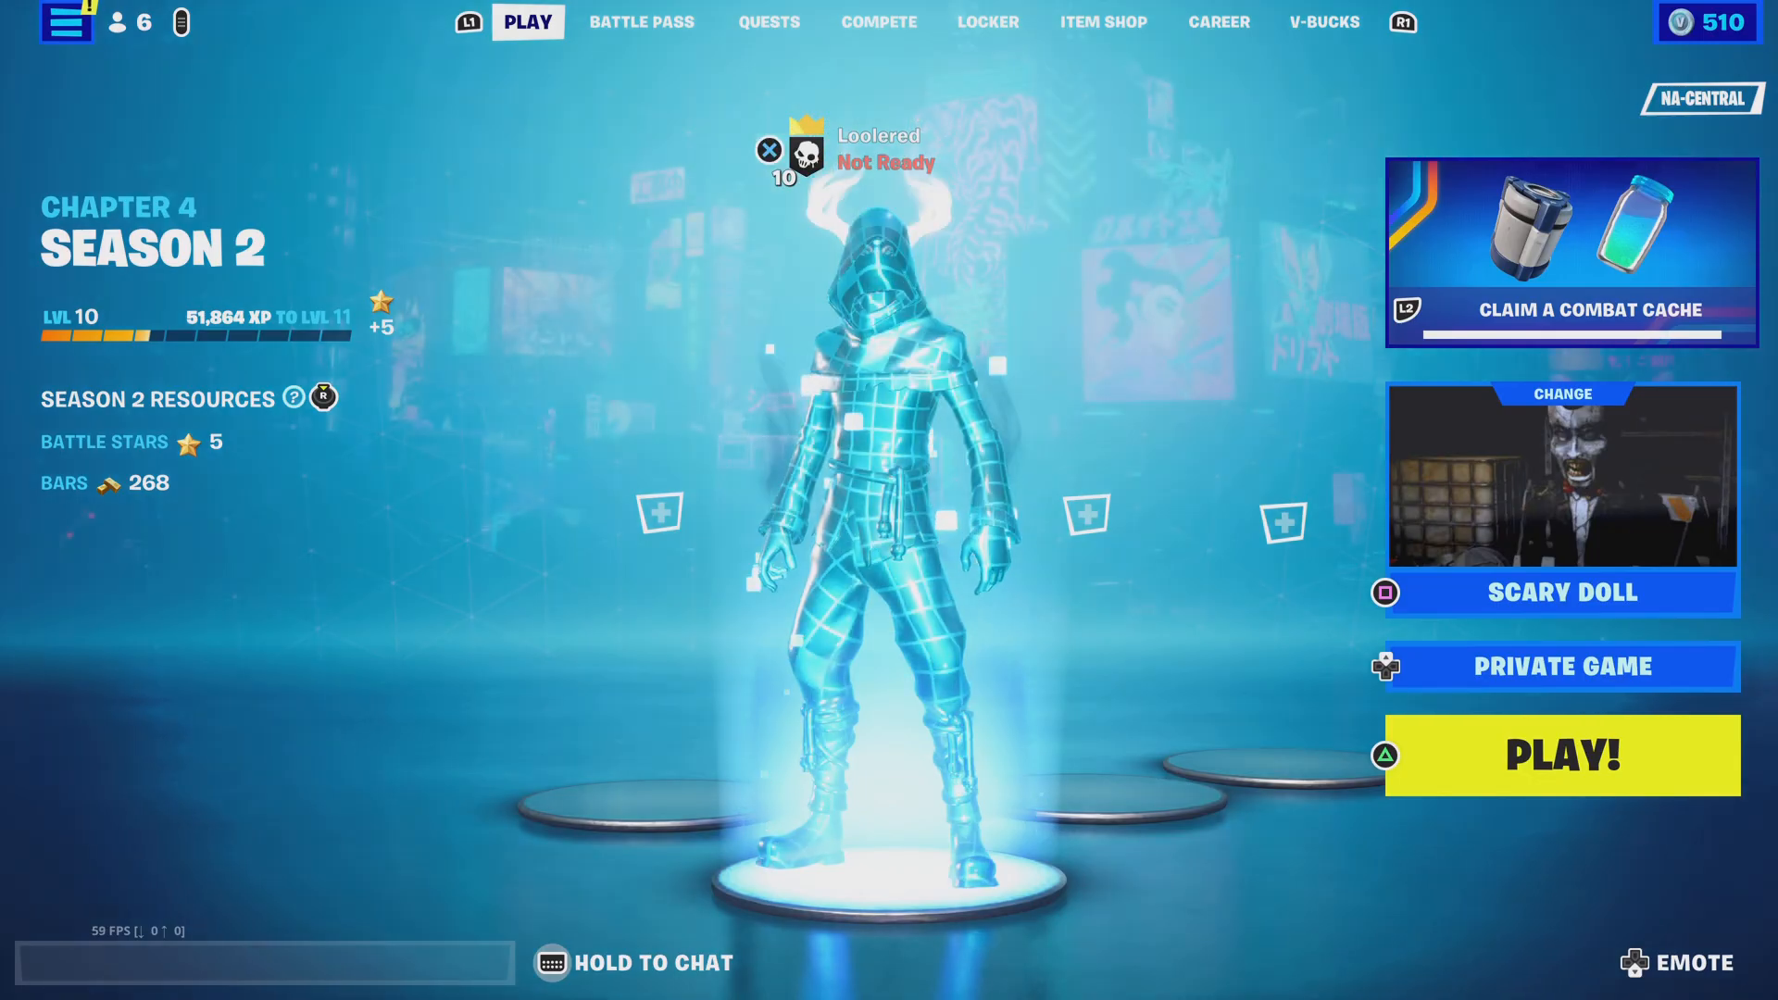
Step: Browse the Quests, Battle Pass, Compete and Friends tabs, then return to Play
left_click(772, 22)
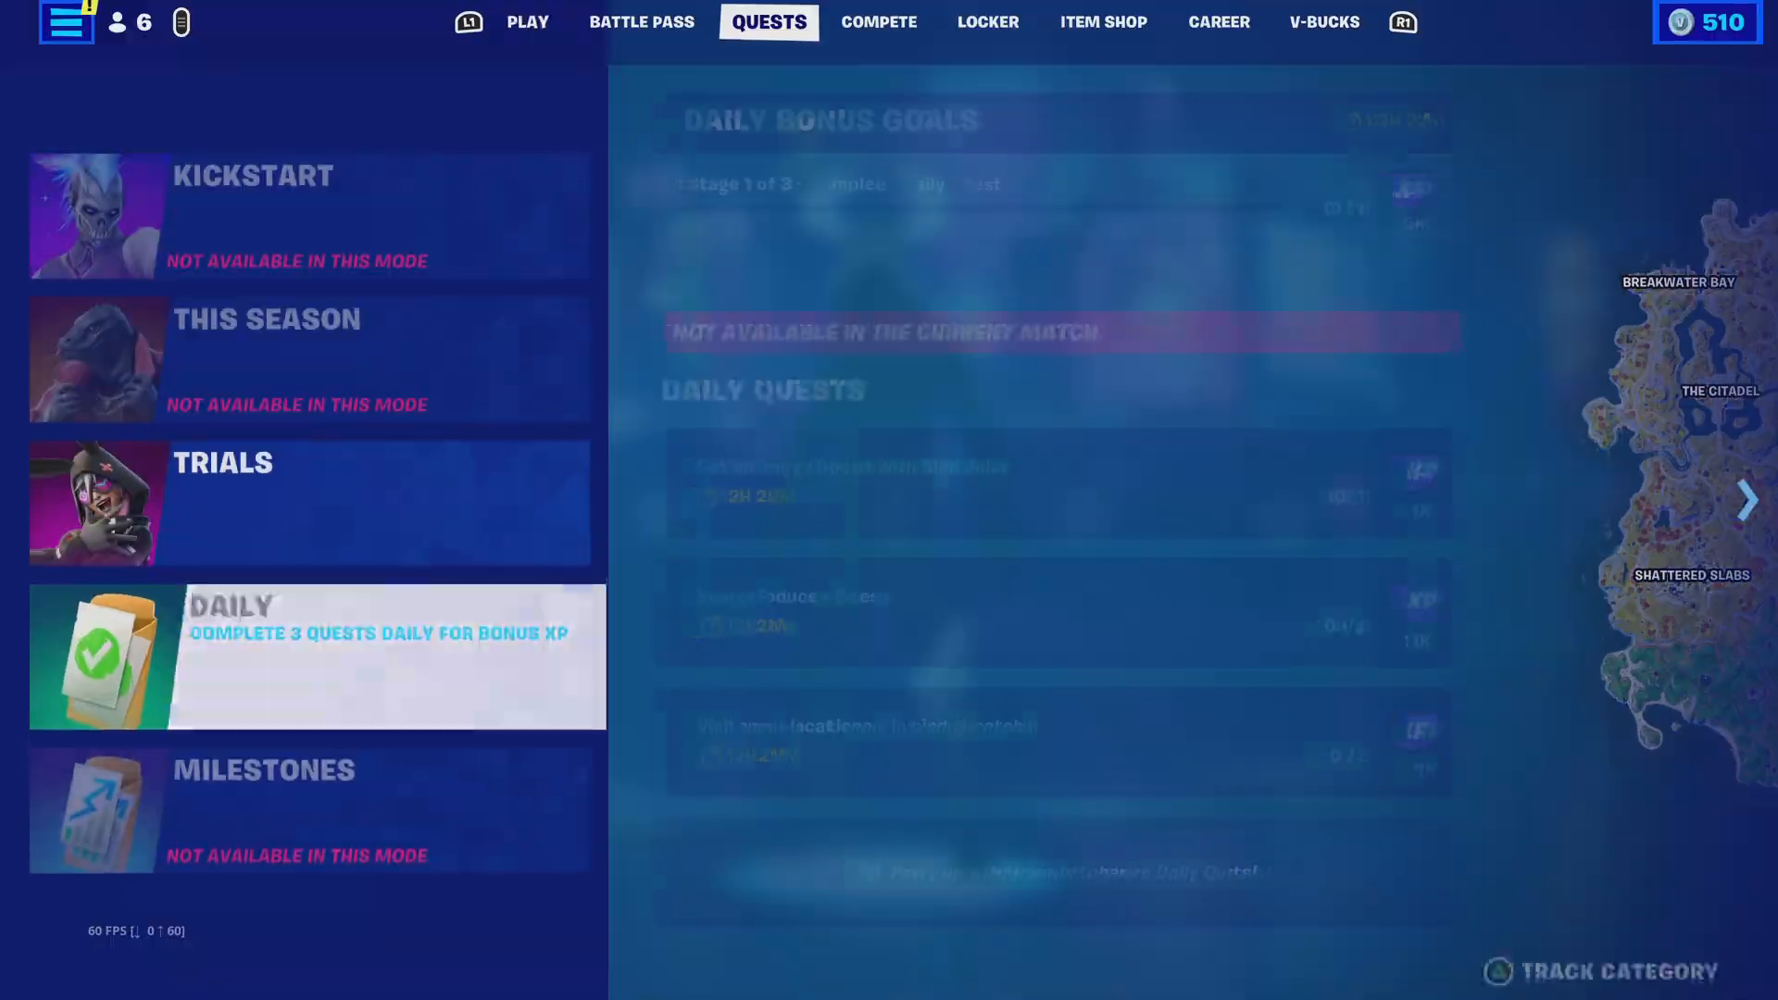
left_click(641, 22)
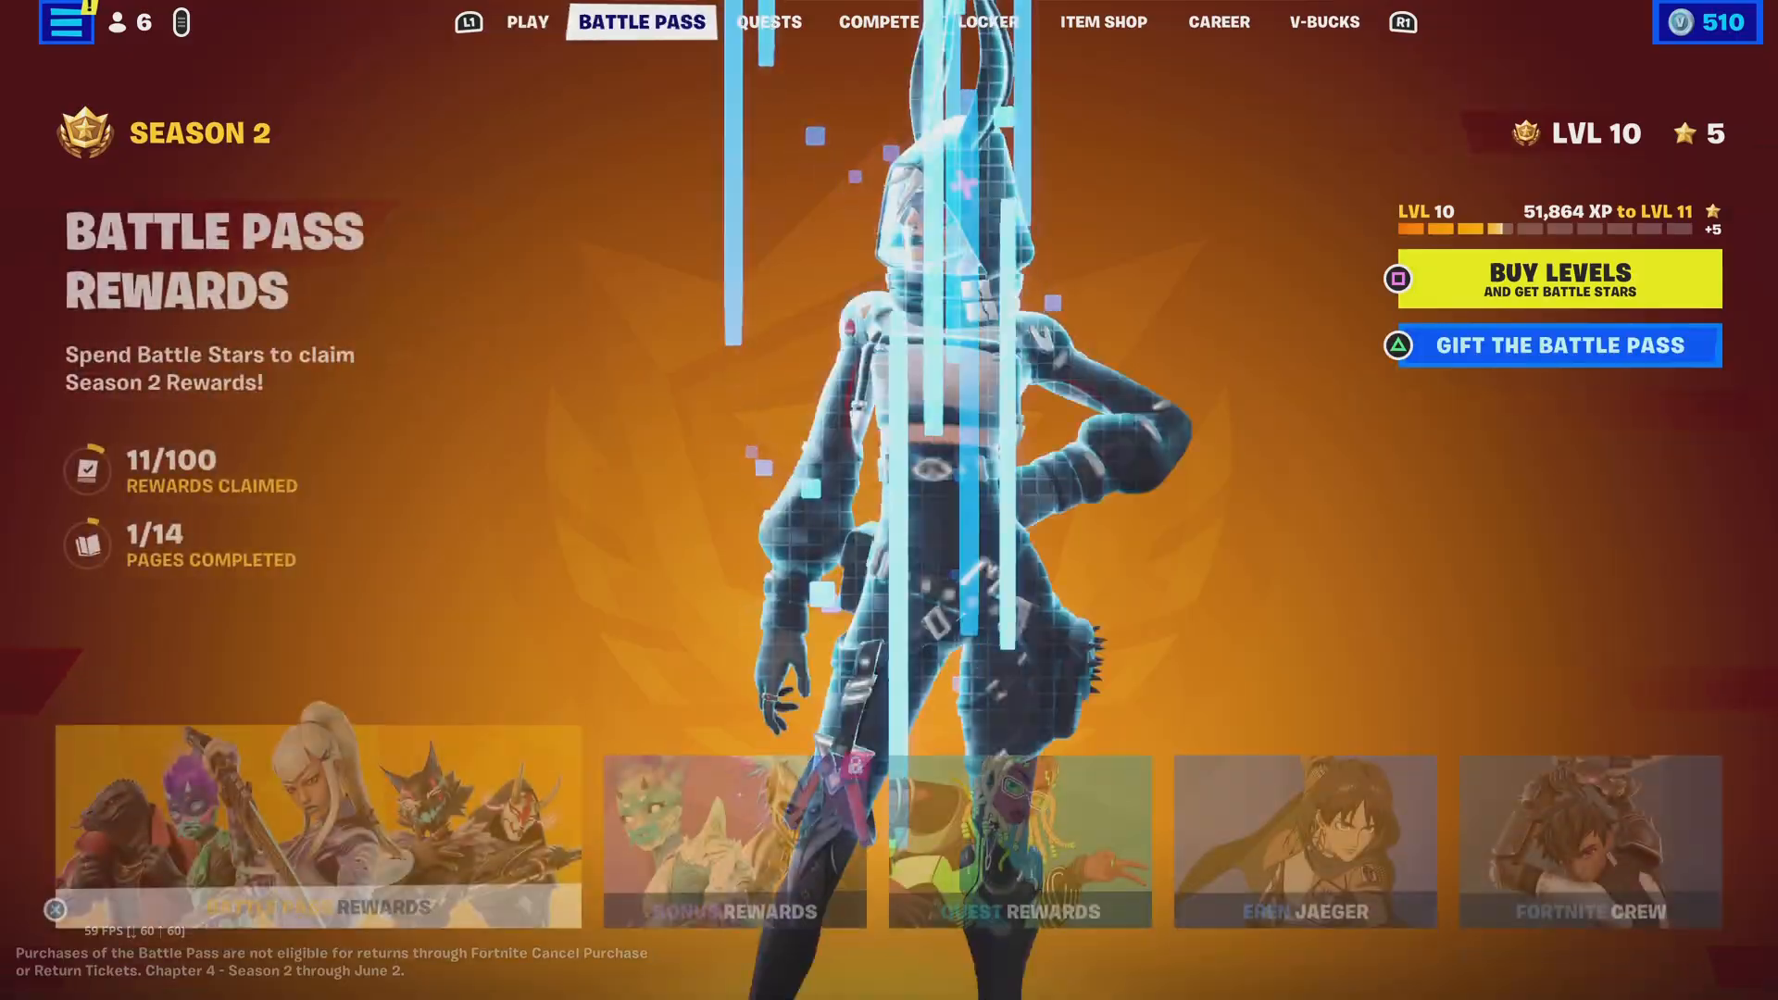
left_click(877, 21)
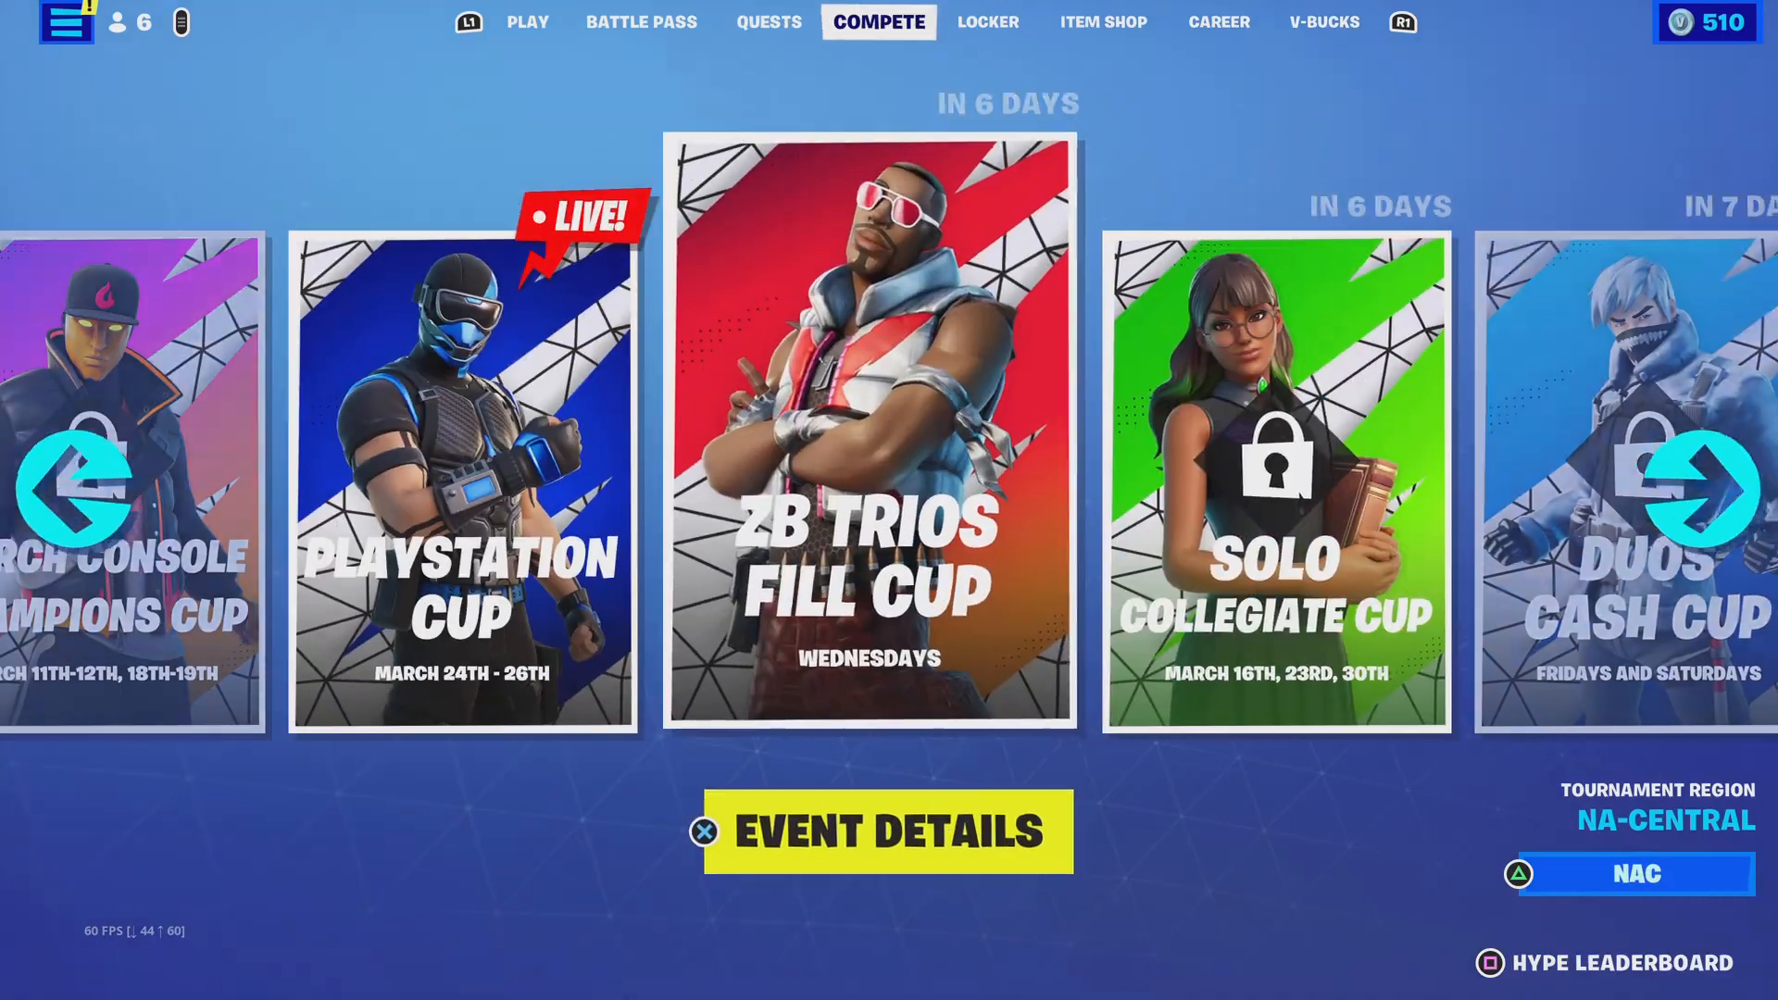
left_click(769, 21)
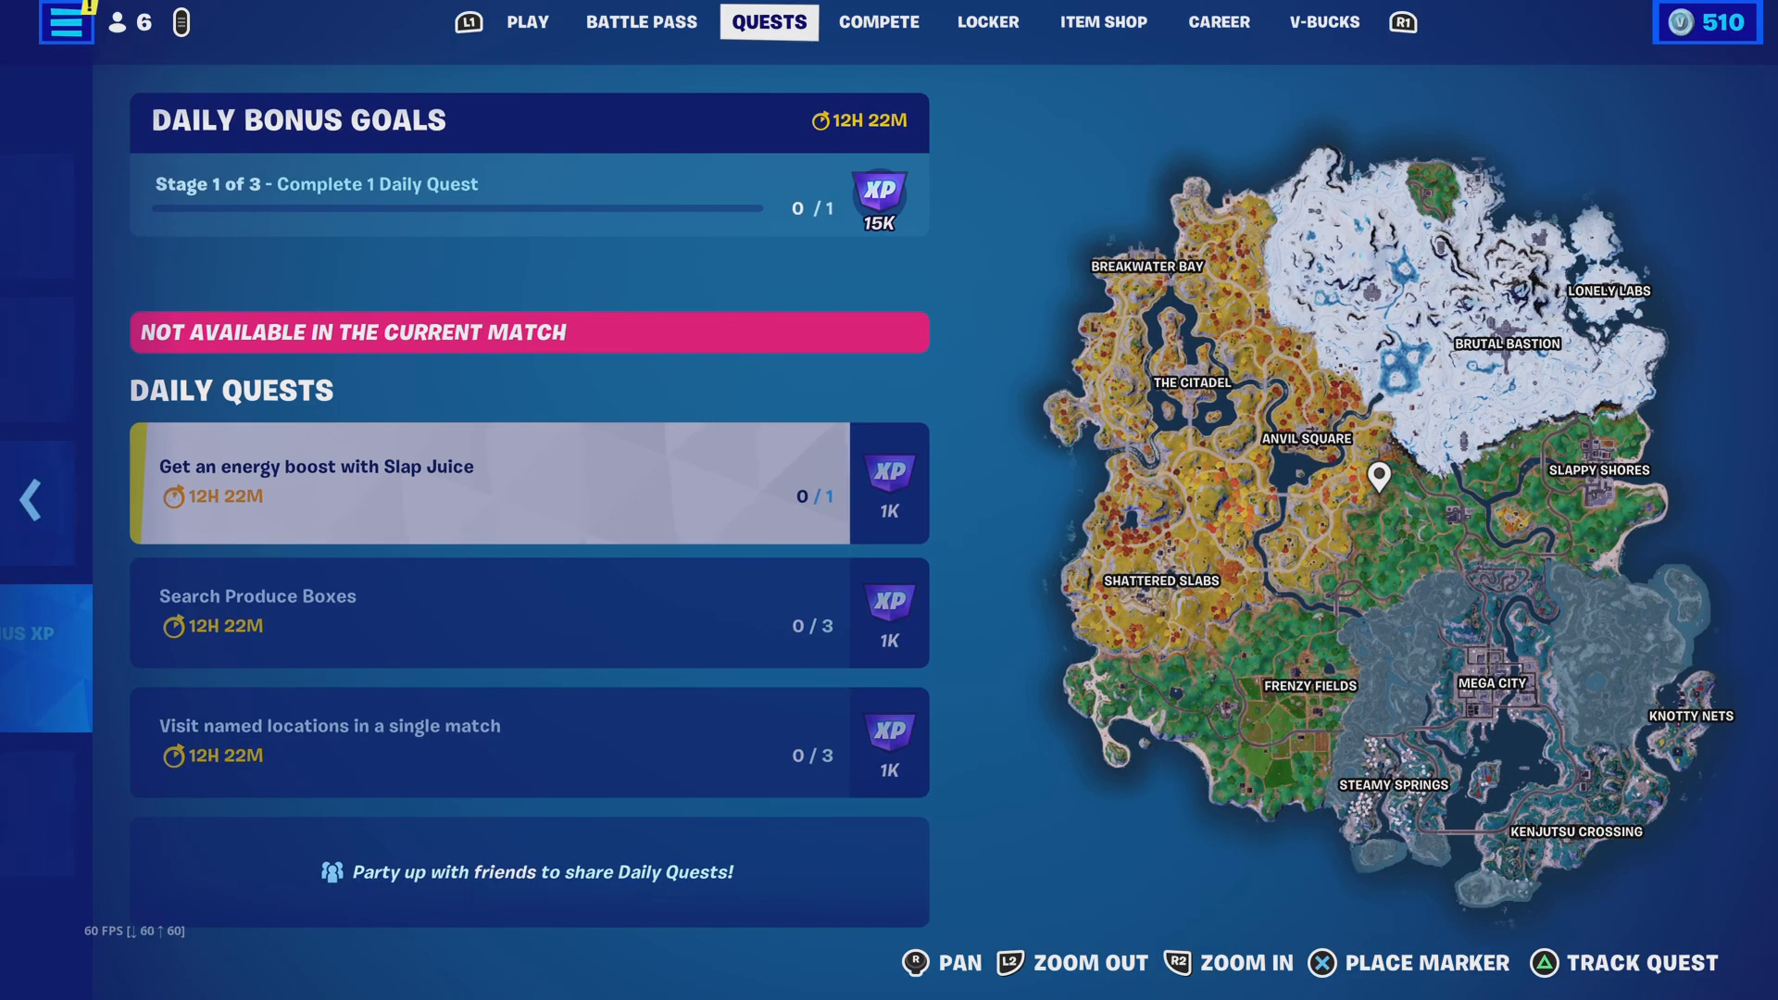
left_click(531, 20)
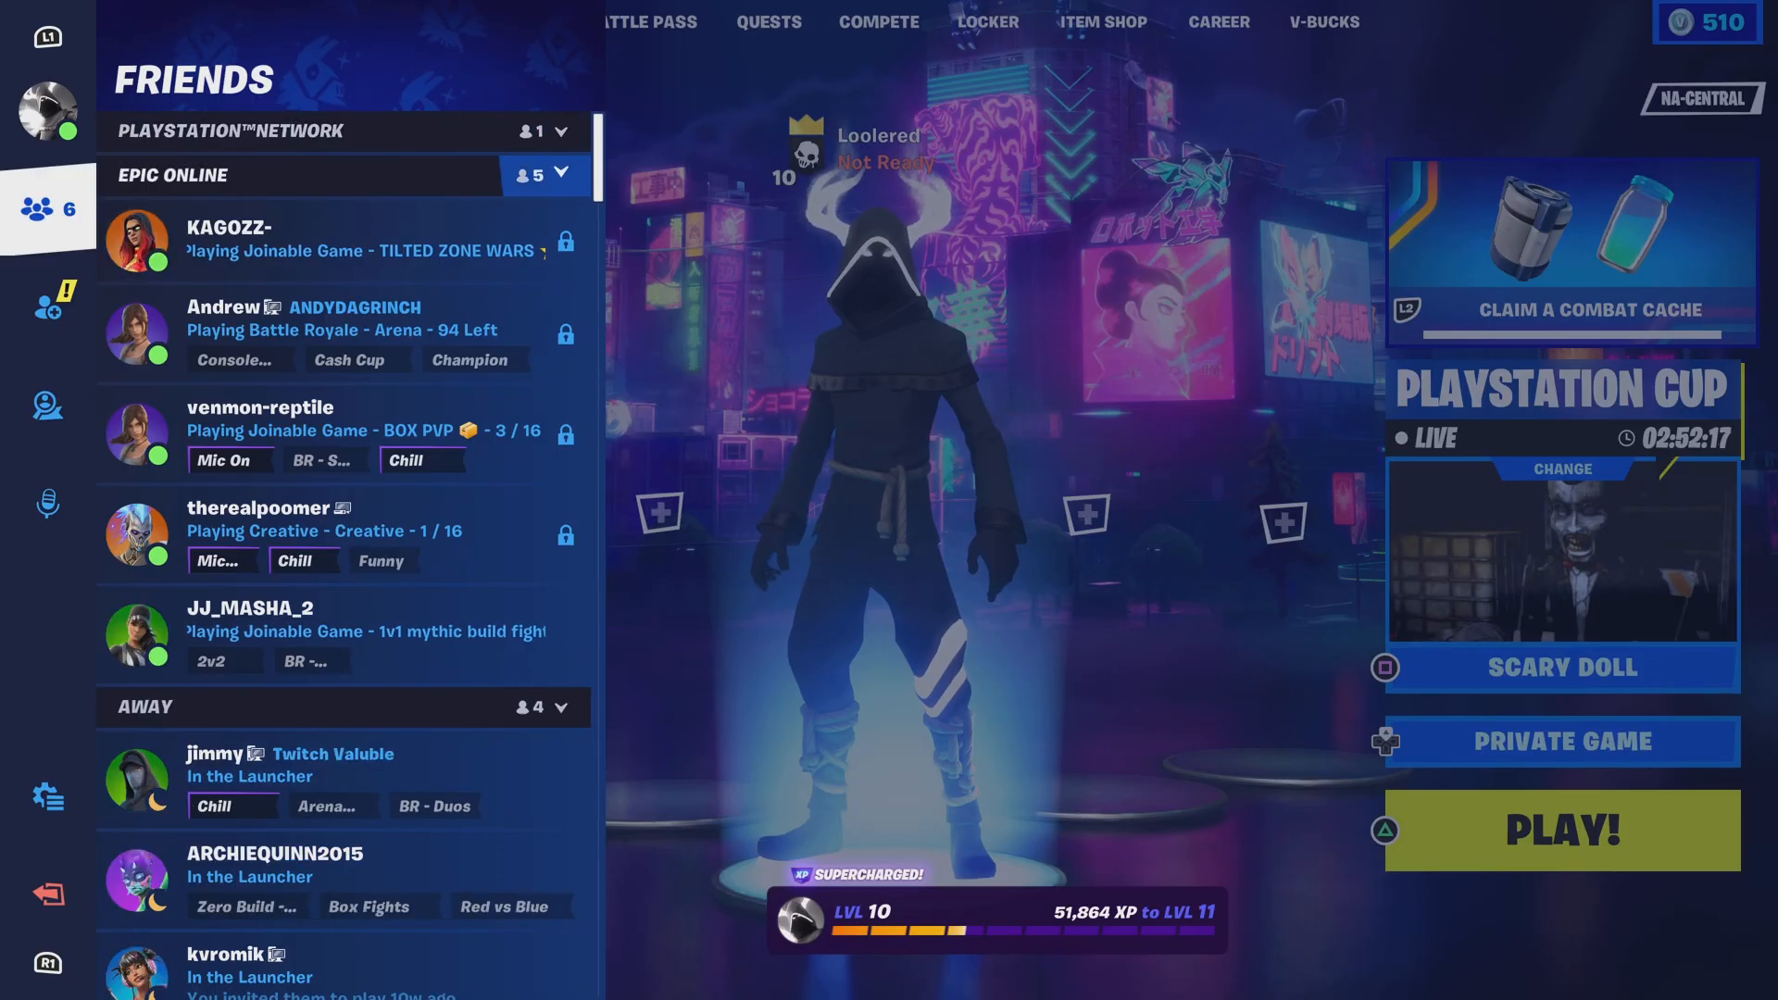
left_click(38, 210)
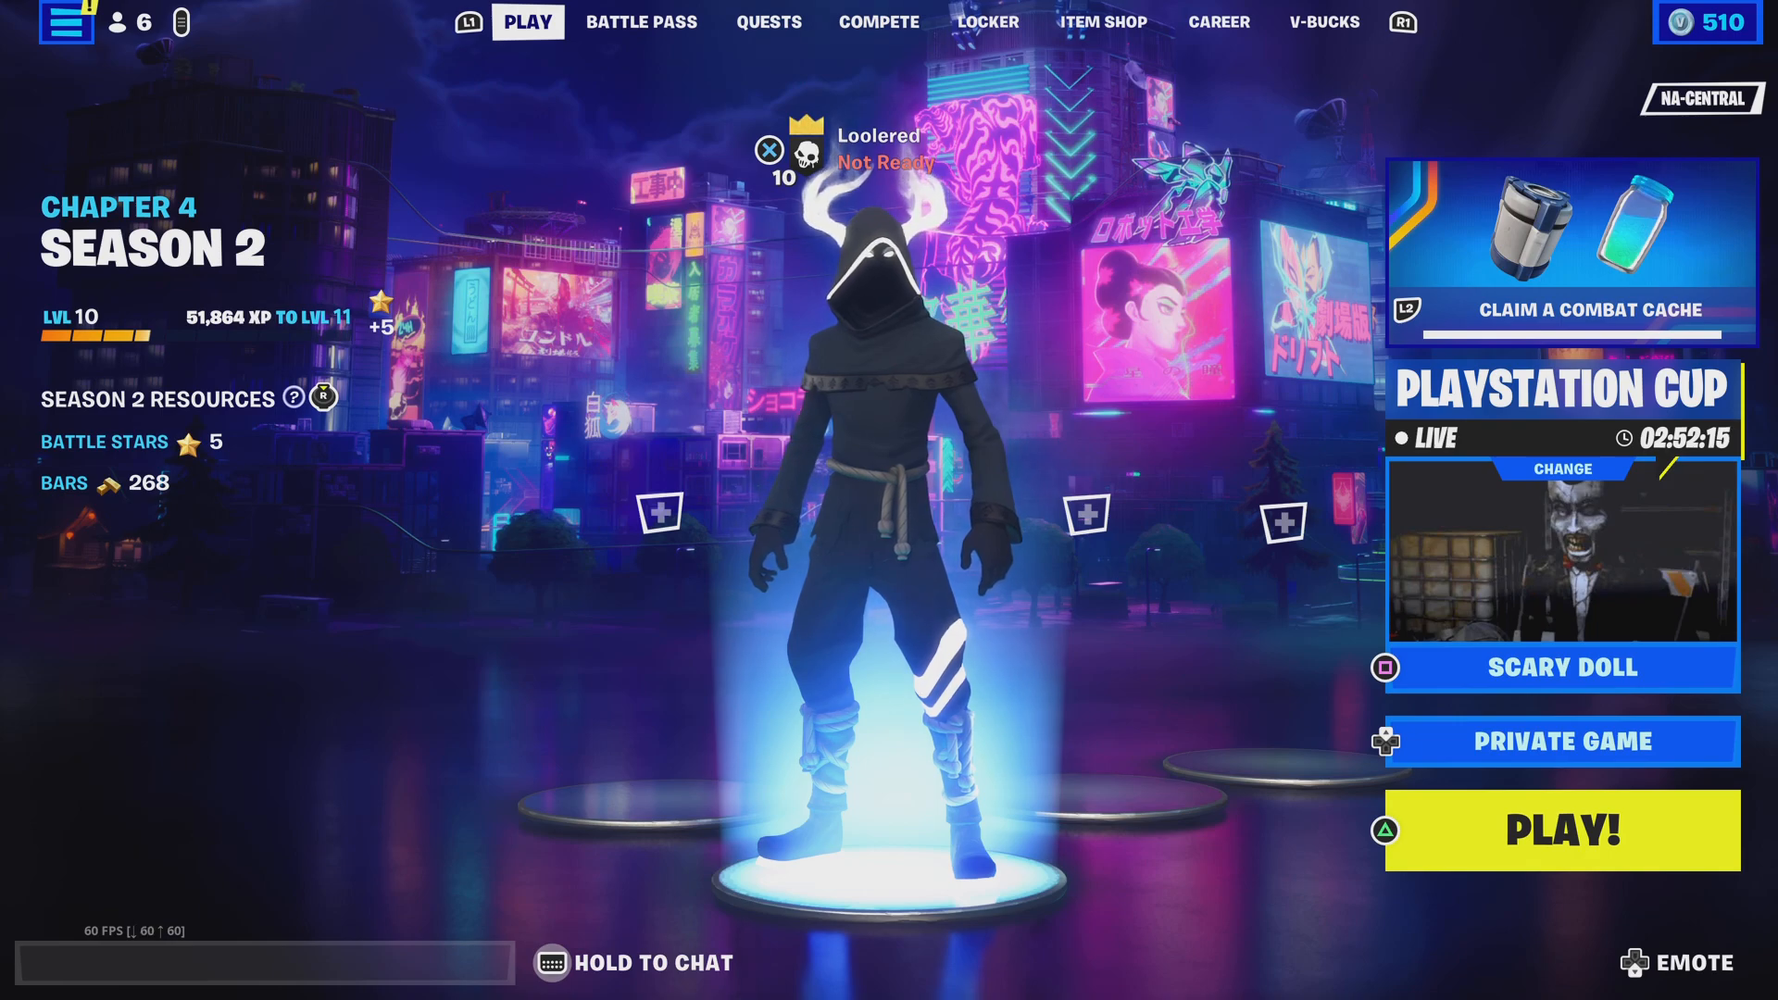